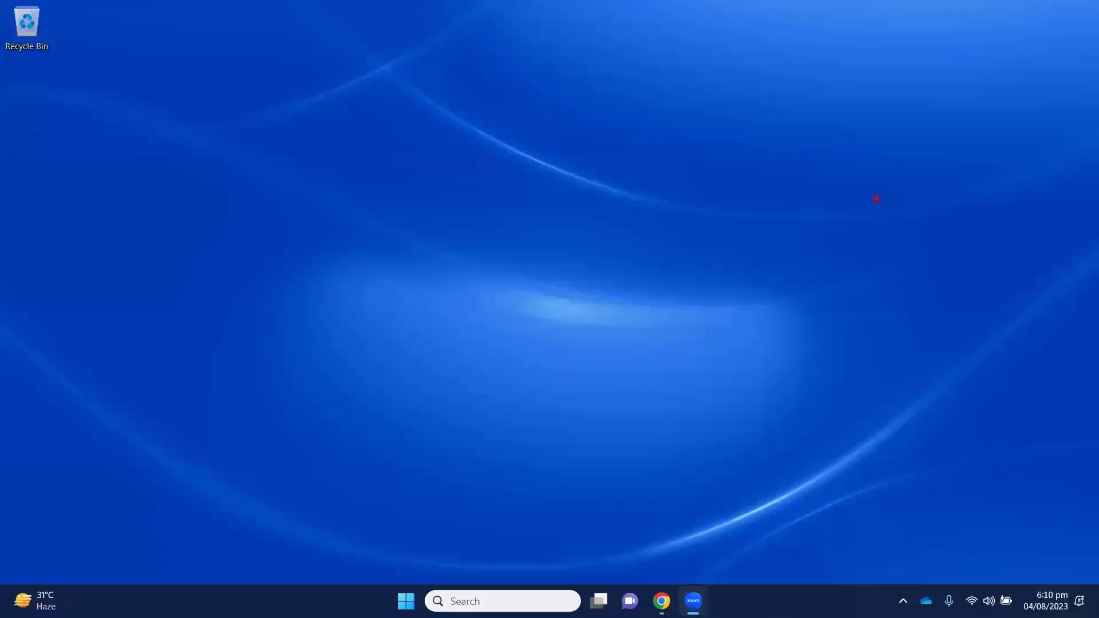
{"action": "mouse_move", "coordinate": [517, 341]}
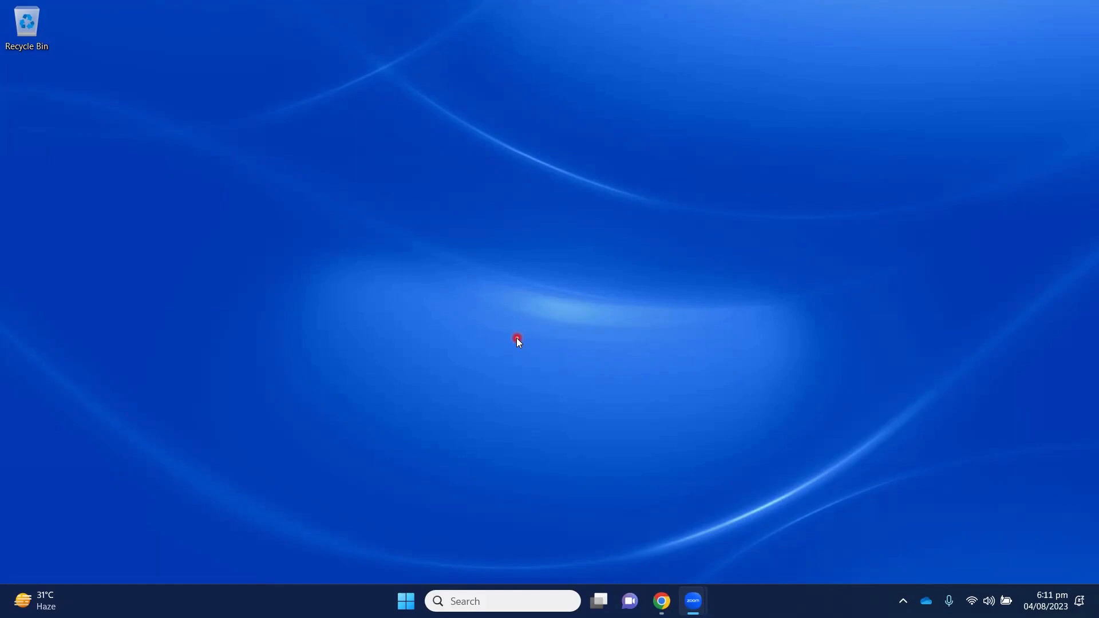
Launch Notepad 2e from Windows Search to get an empty untitled document.
{"action": "left_click", "coordinate": [502, 601]}
{"action": "type", "text": "n"}
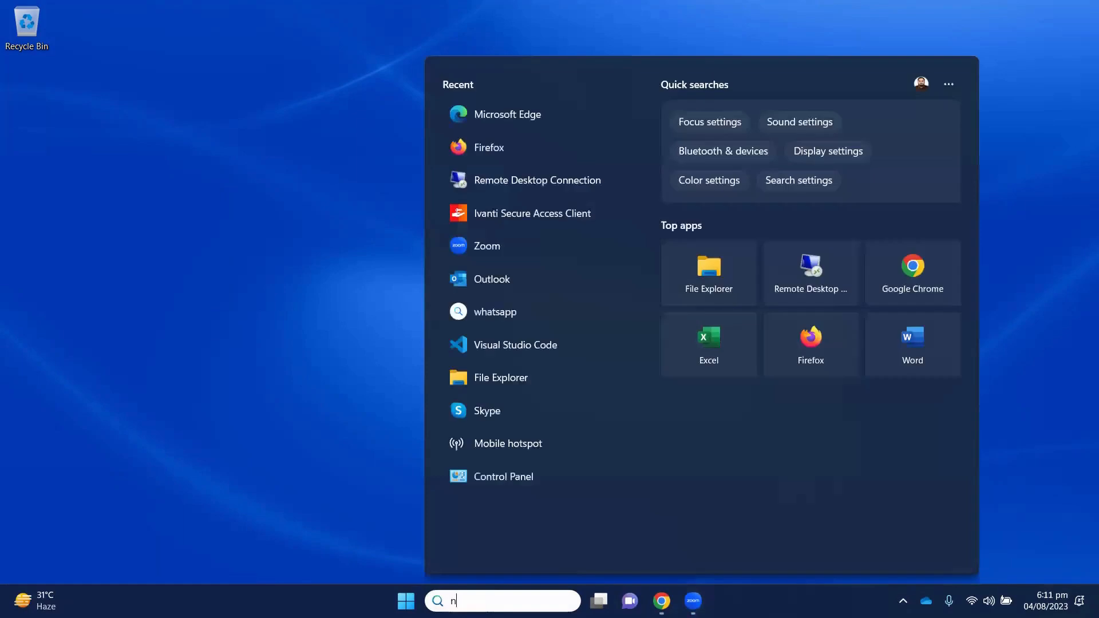
{"action": "type", "text": "ot"}
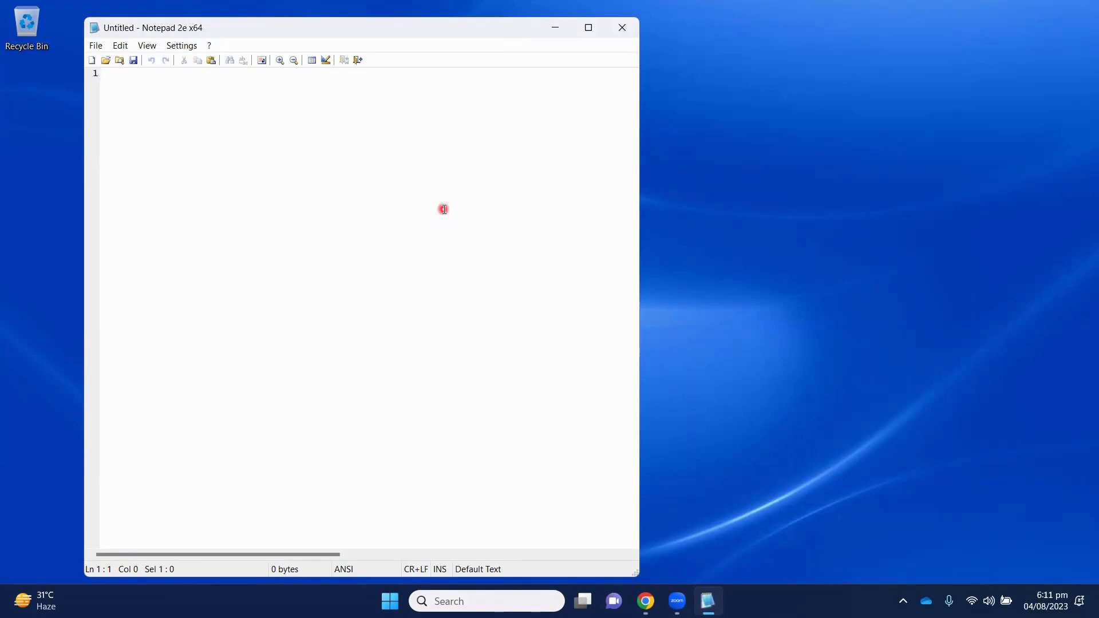
{"action": "mouse_move", "coordinate": [290, 110]}
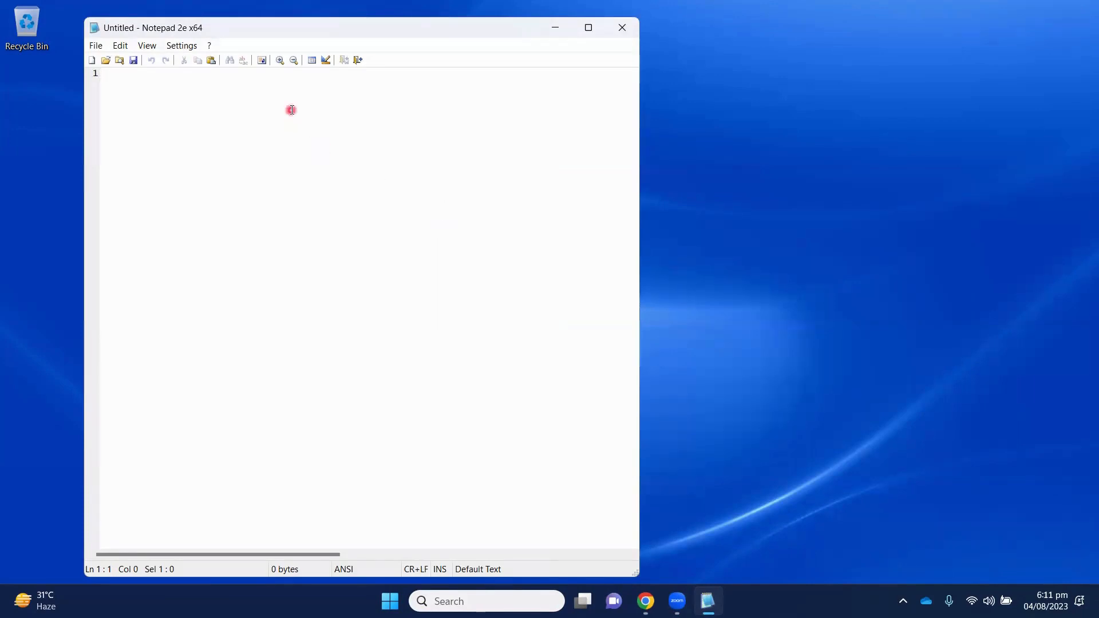
Write 'class HelloWorld' with opening and closing braces and place the cursor on the empty line inside.
{"action": "type", "text": "class"}
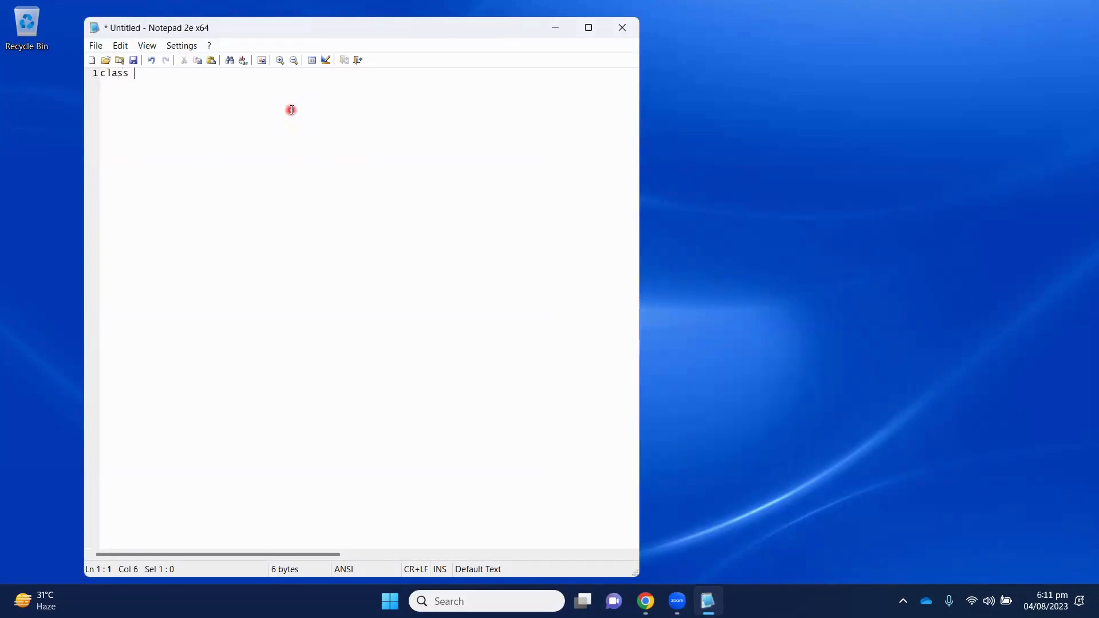
{"action": "type", "text": "Hello"}
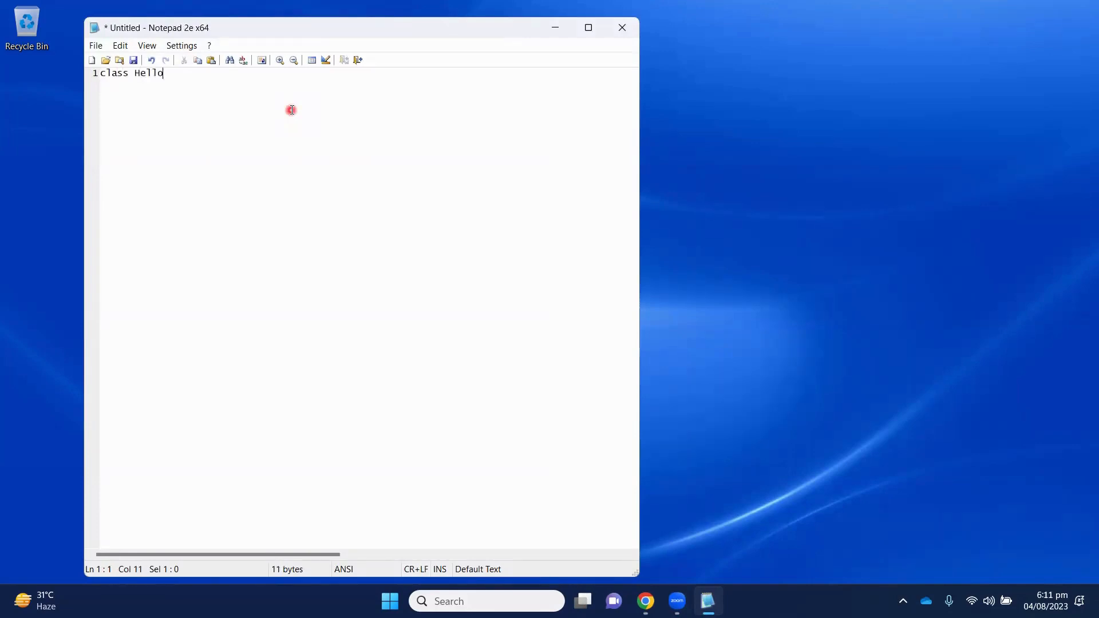
{"action": "type", "text": "World"}
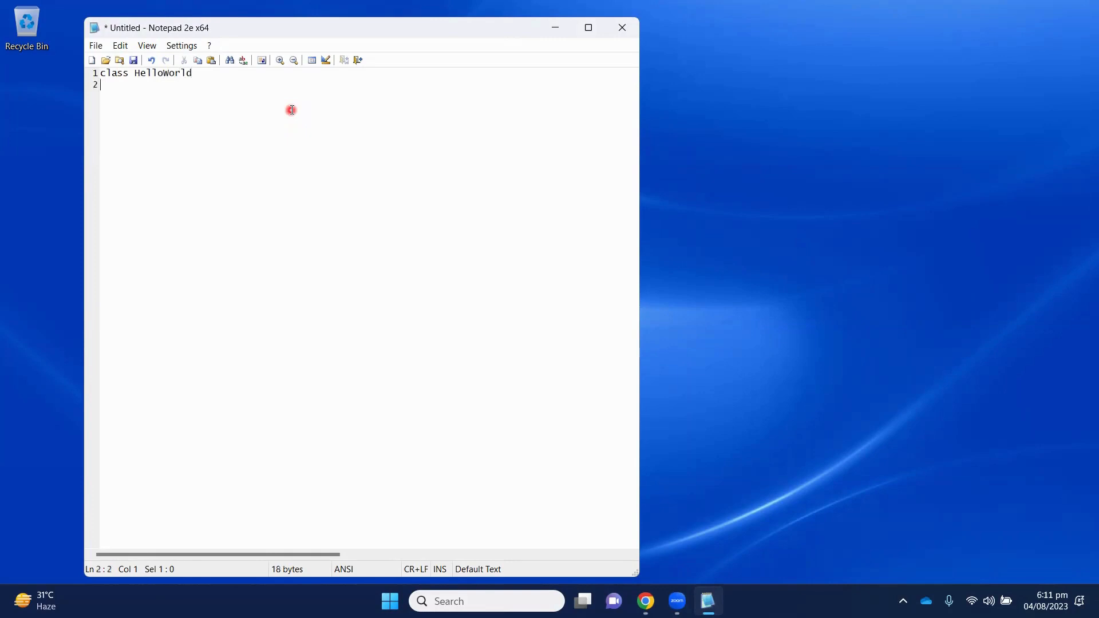
{"action": "type", "text": "{"}
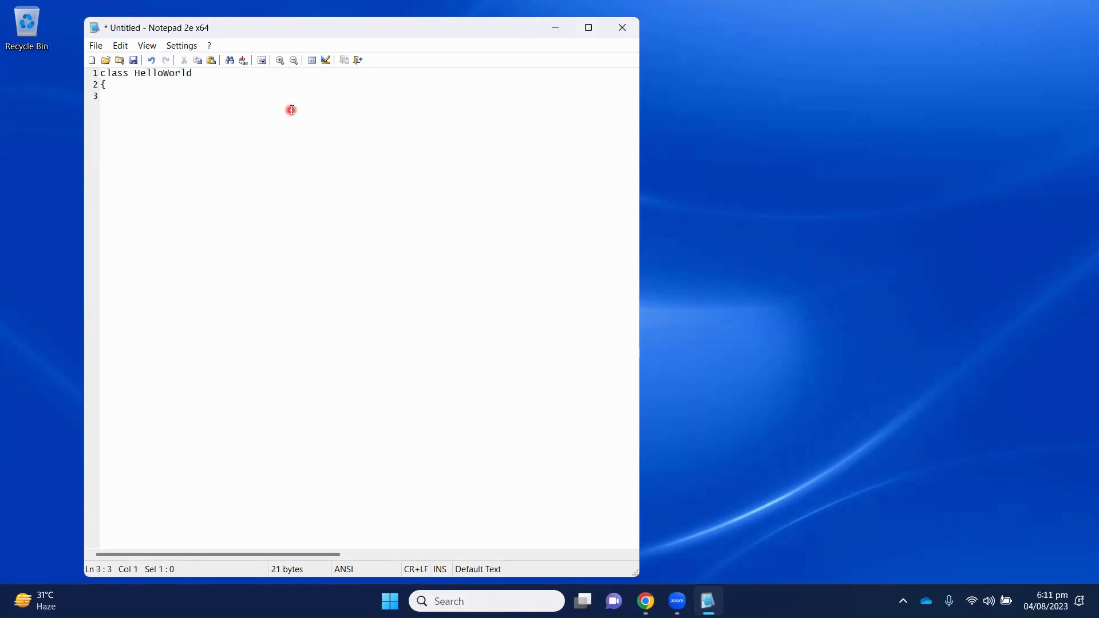
{"action": "type", "text": "}"}
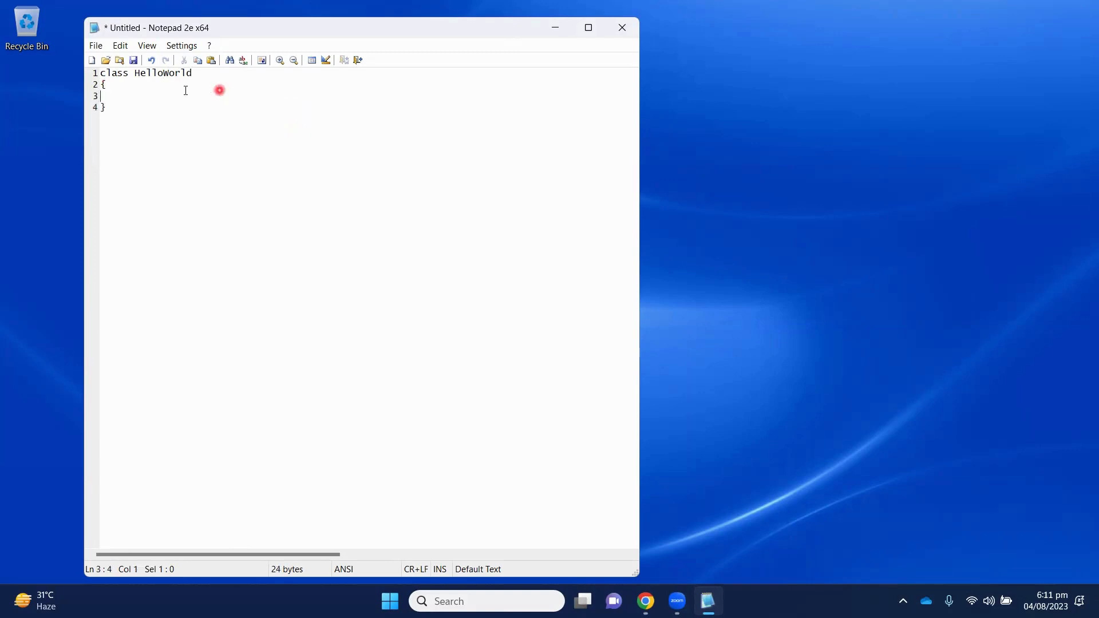
{"action": "double_click", "coordinate": [163, 73]}
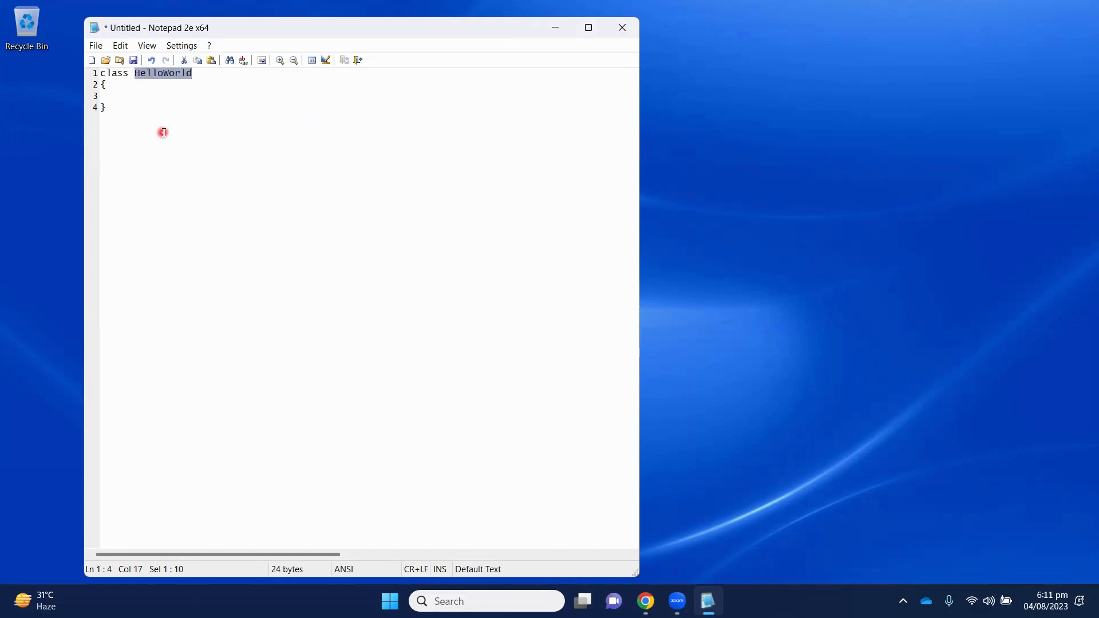
{"action": "left_click", "coordinate": [166, 83]}
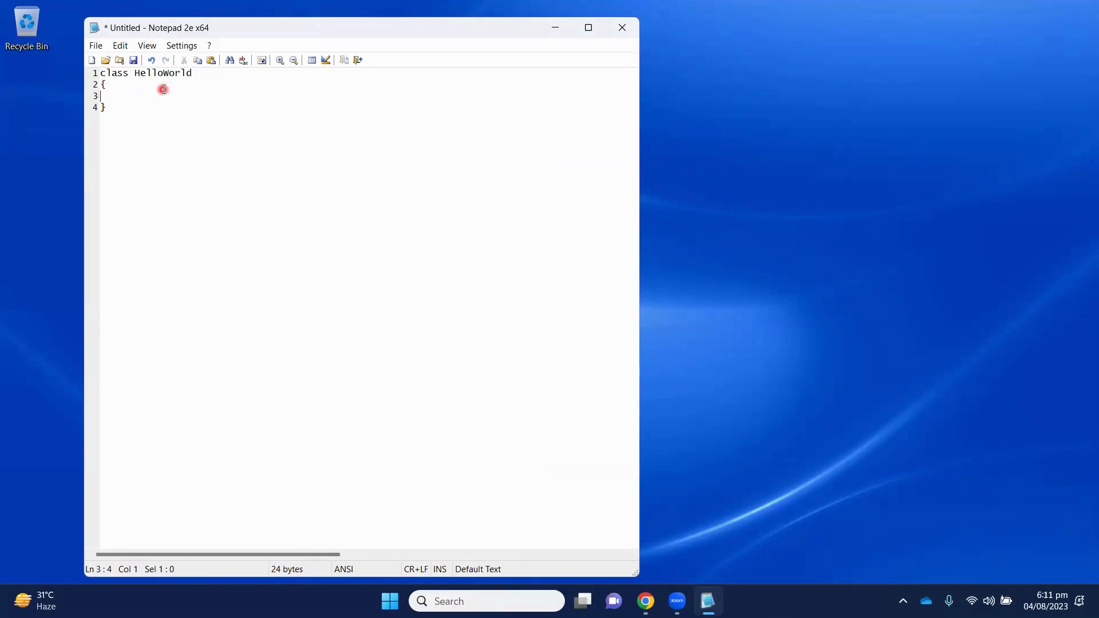
Add an empty 'public static void main(String [] args)' method with braces and a blank body line.
{"action": "type", "text": "public"}
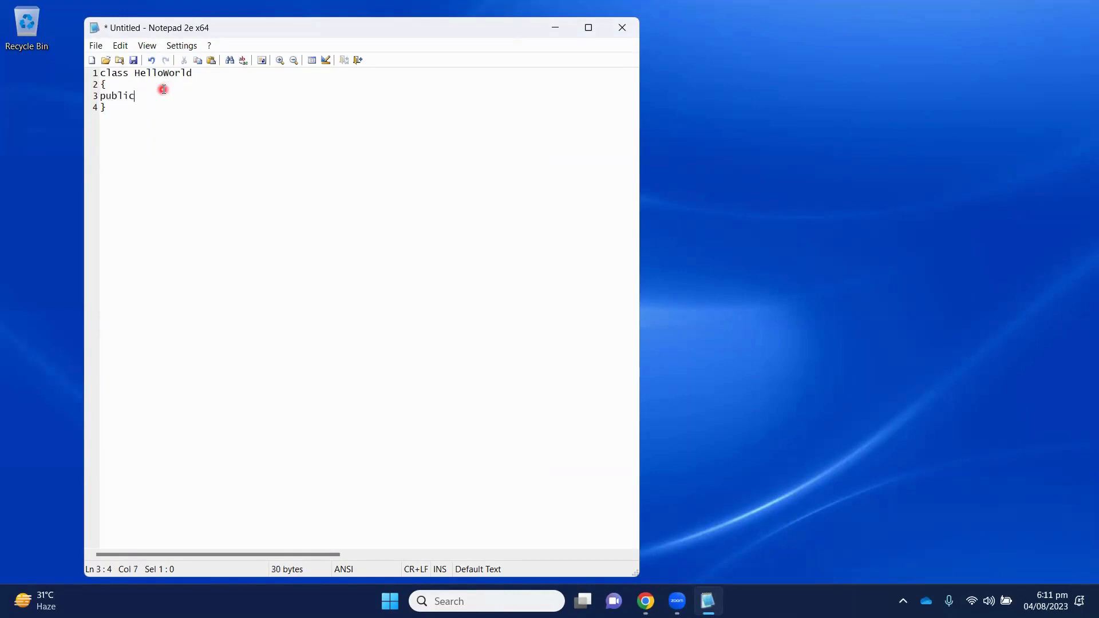
{"action": "type", "text": "stat"}
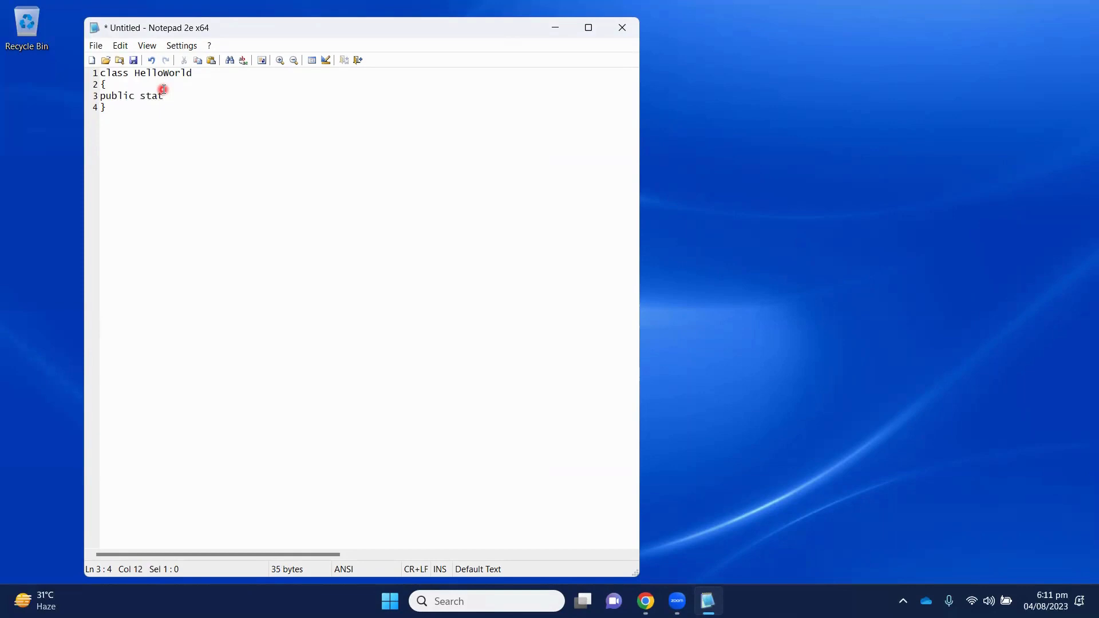
{"action": "type", "text": "ic vo"}
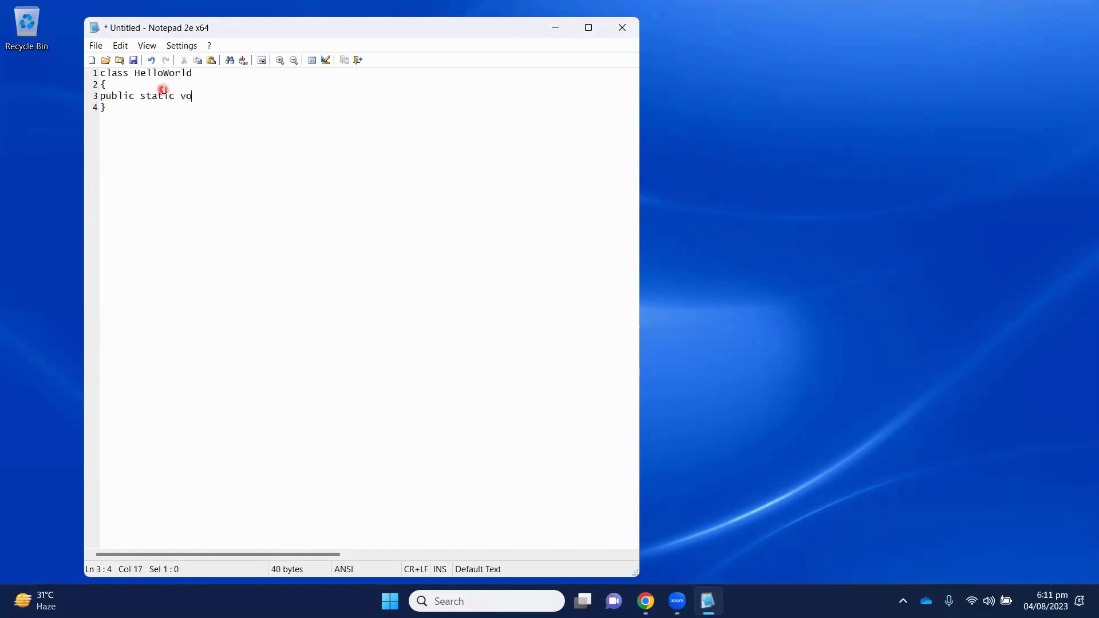
{"action": "type", "text": "id main"}
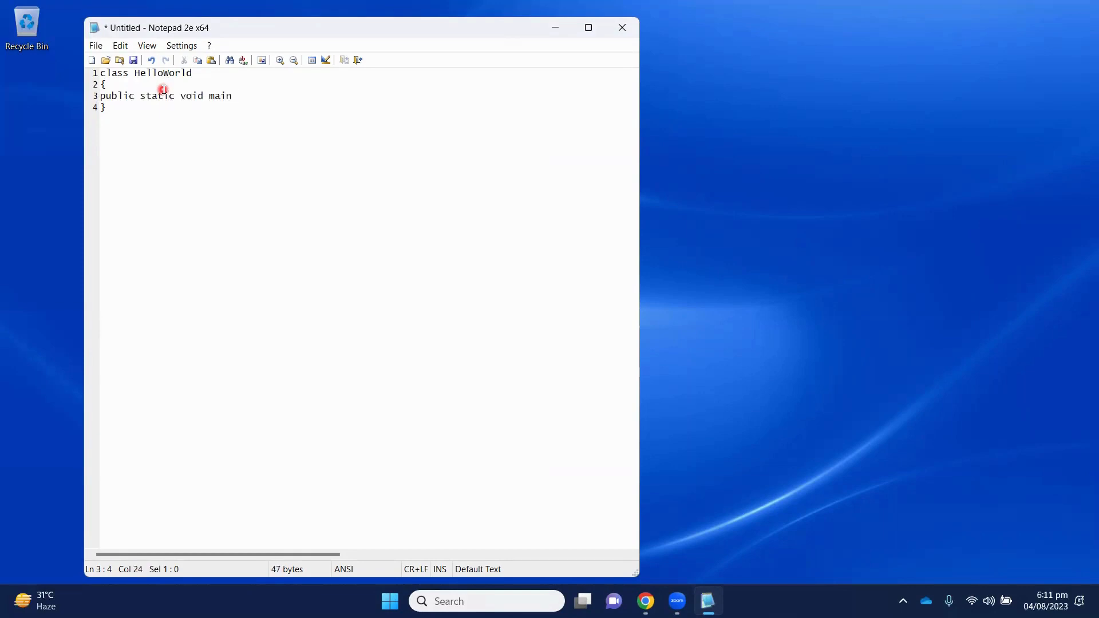
{"action": "type", "text": "(String"}
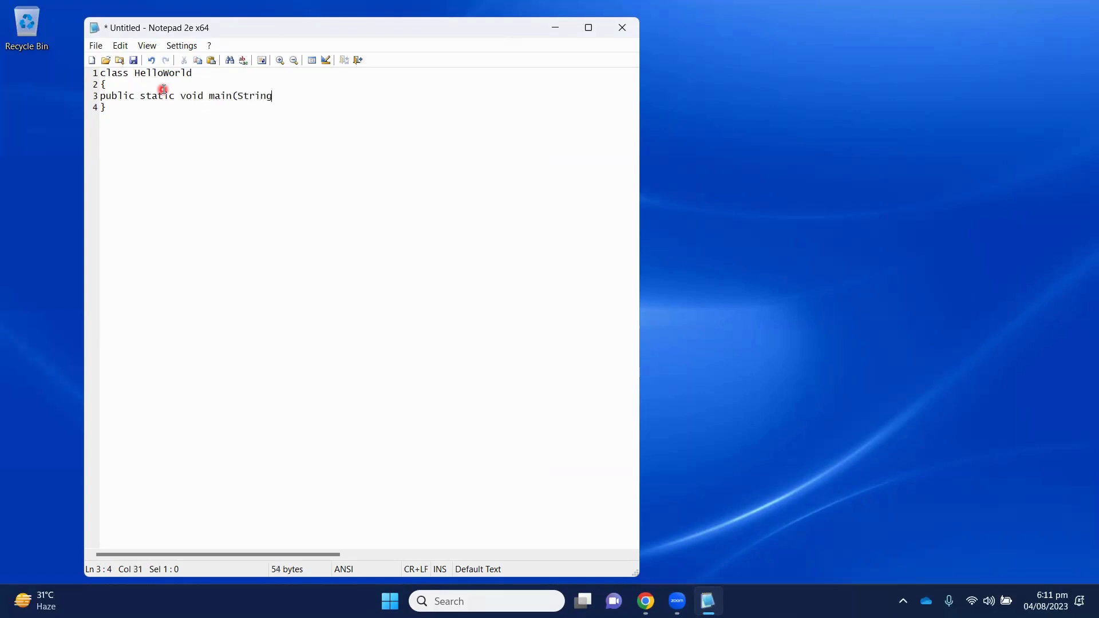
{"action": "type", "text": "[]"}
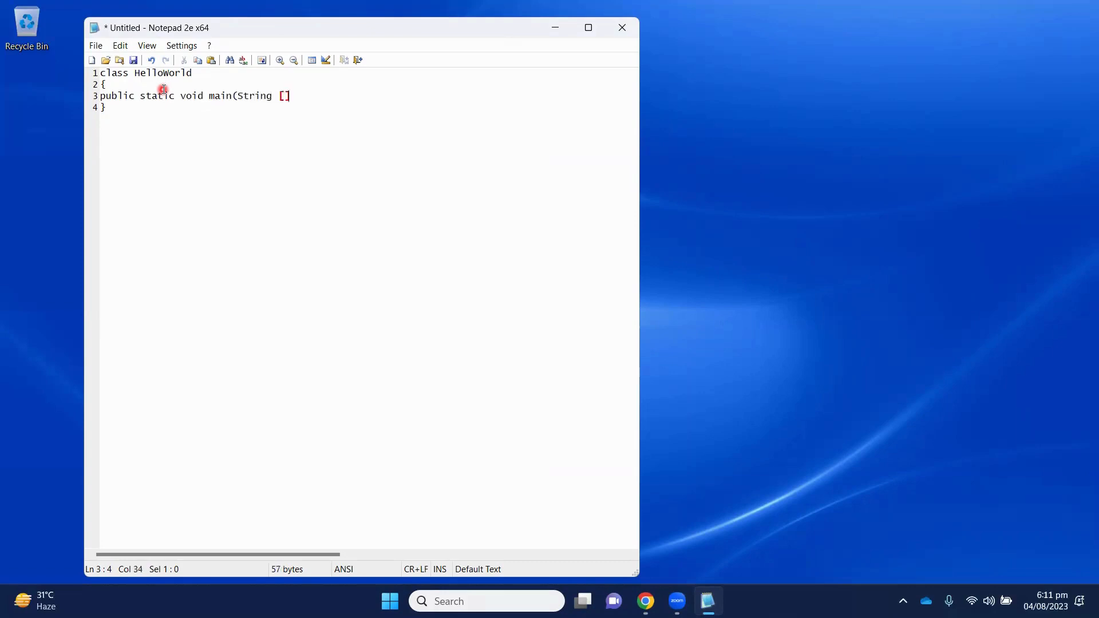
{"action": "left_click", "coordinate": [104, 107]}
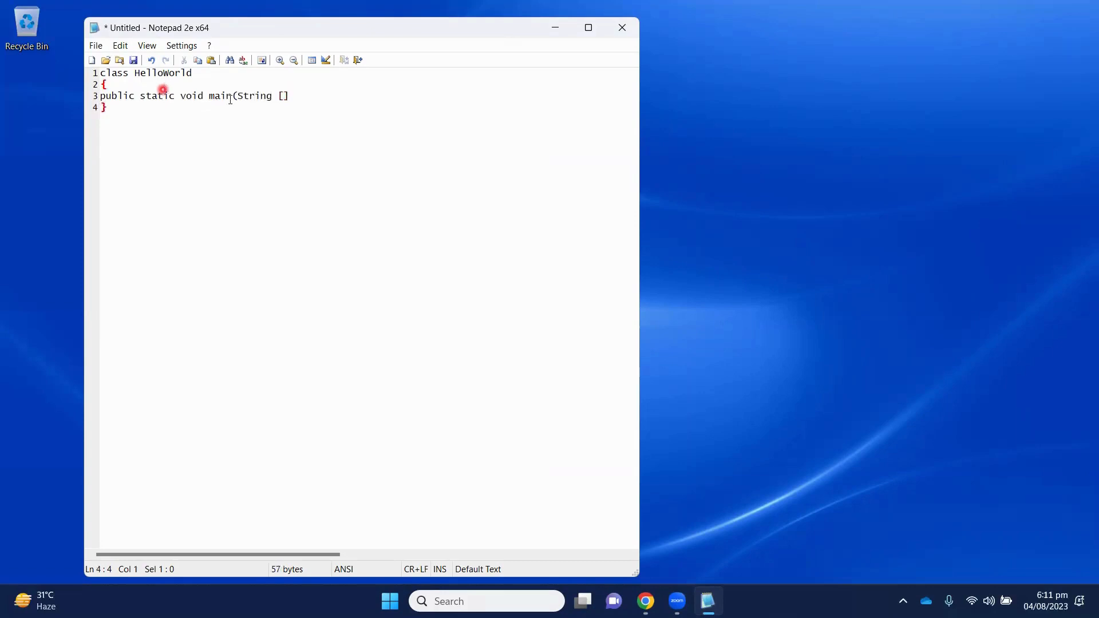
{"action": "type", "text": "{"}
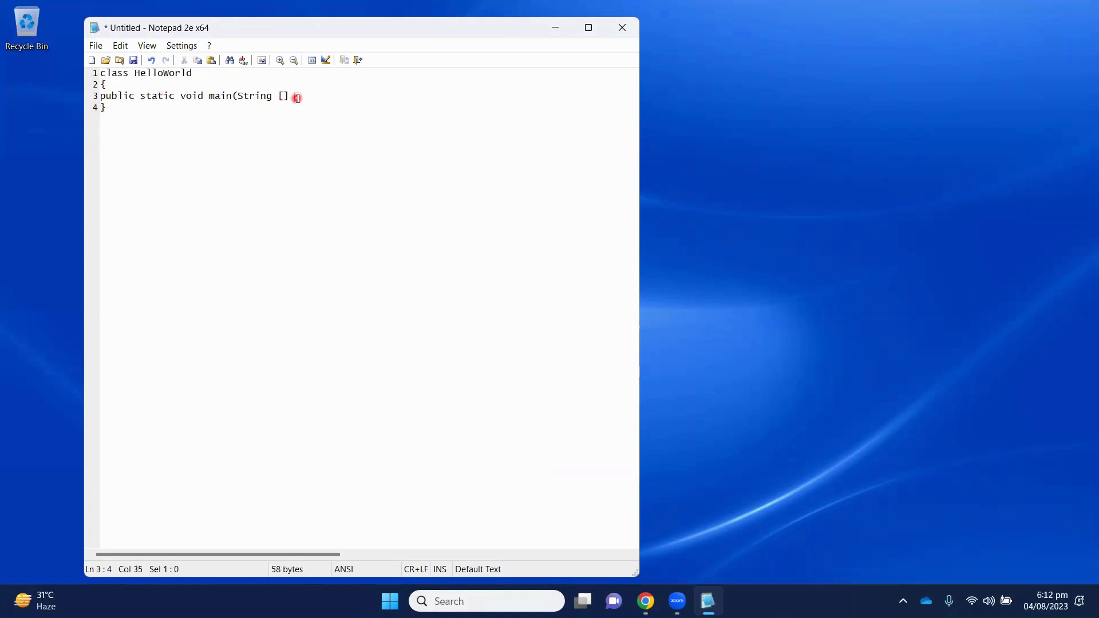
{"action": "type", "text": "args)"}
{"action": "type", "text": "}"}
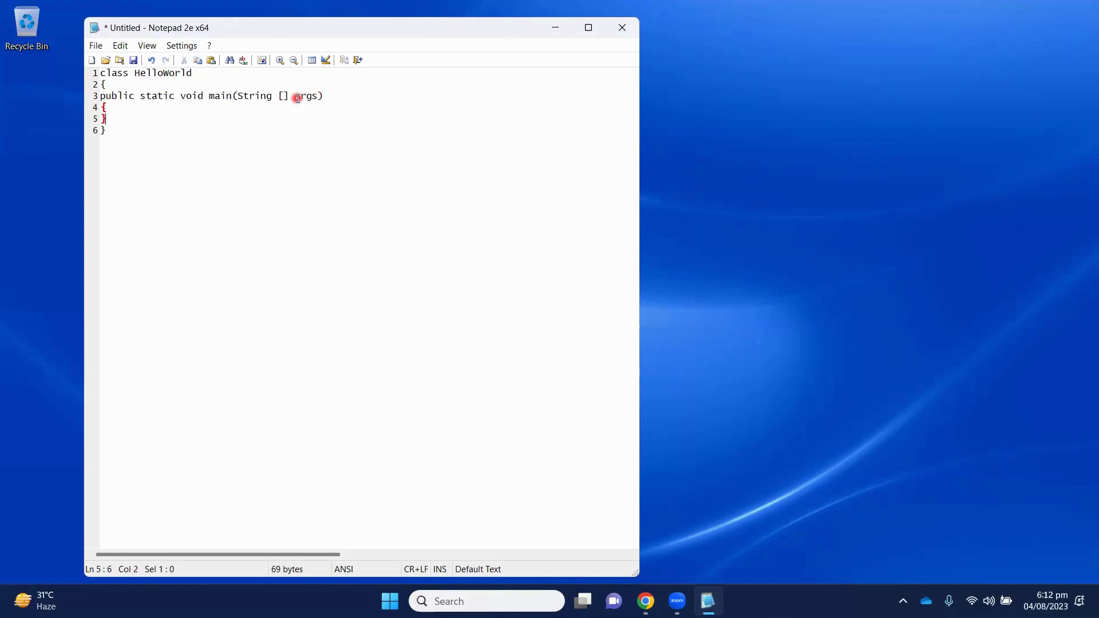
{"action": "key", "text": "Enter"}
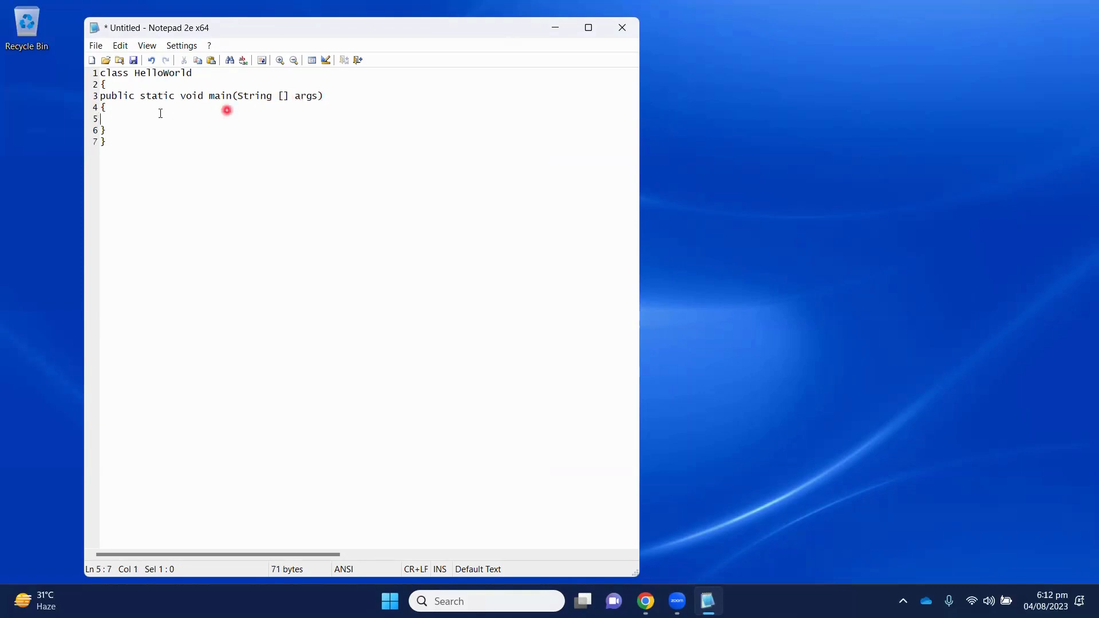
{"action": "double_click", "coordinate": [117, 96]}
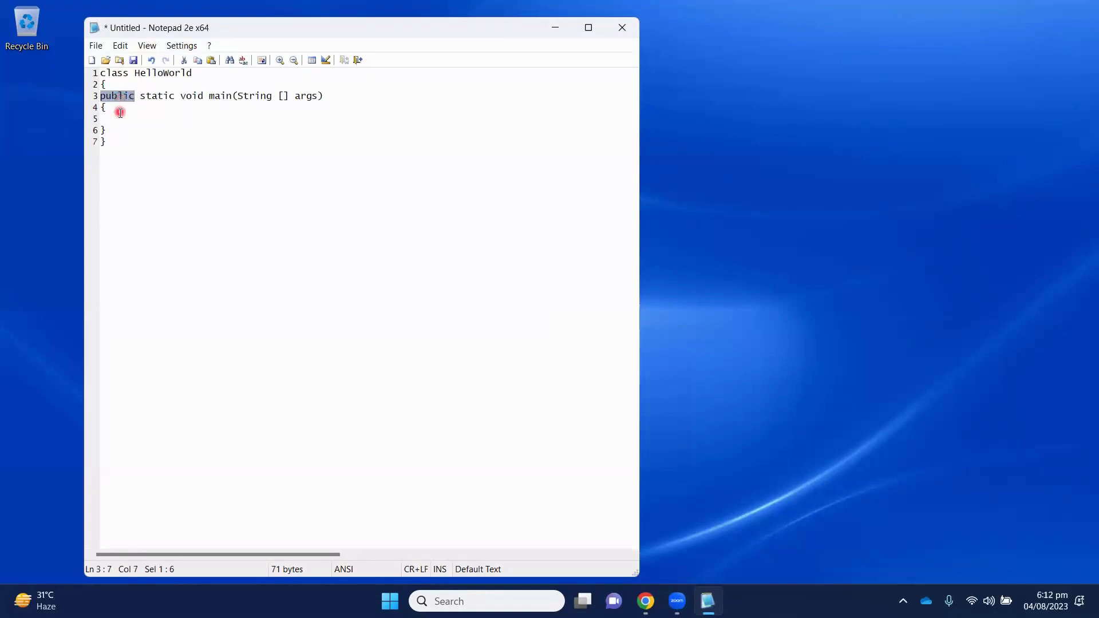
{"action": "left_click", "coordinate": [101, 118]}
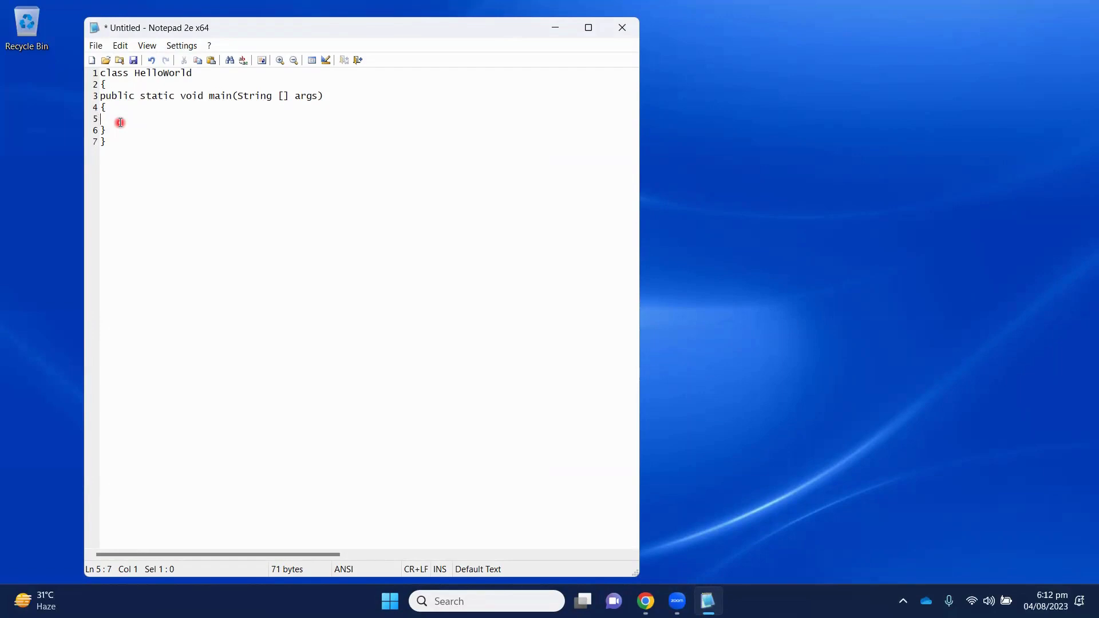
{"action": "double_click", "coordinate": [157, 95]}
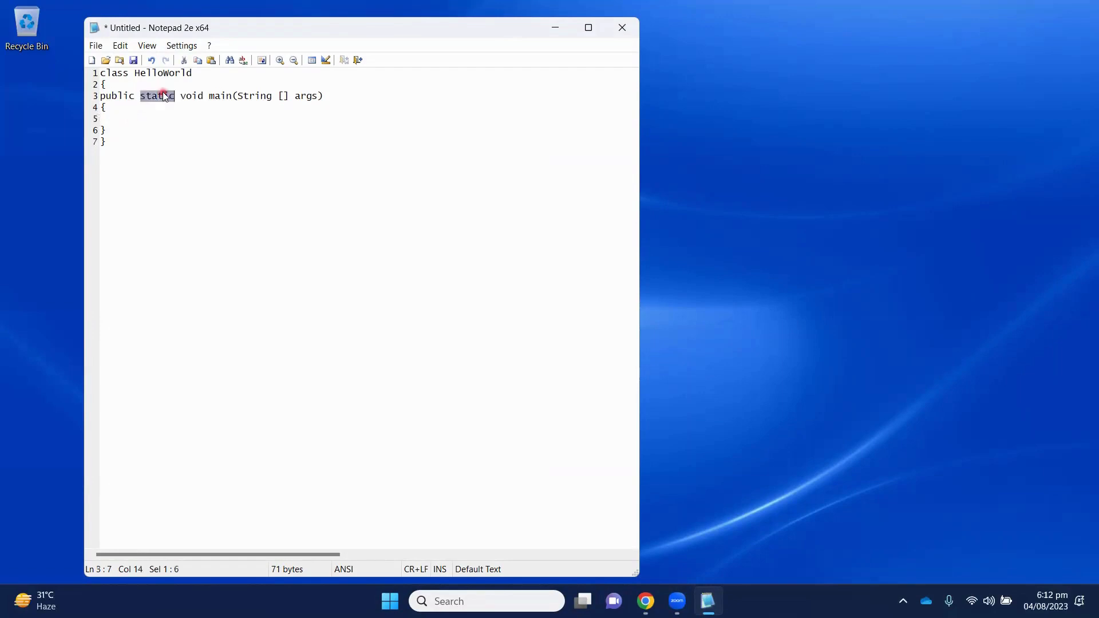
{"action": "left_click", "coordinate": [149, 112]}
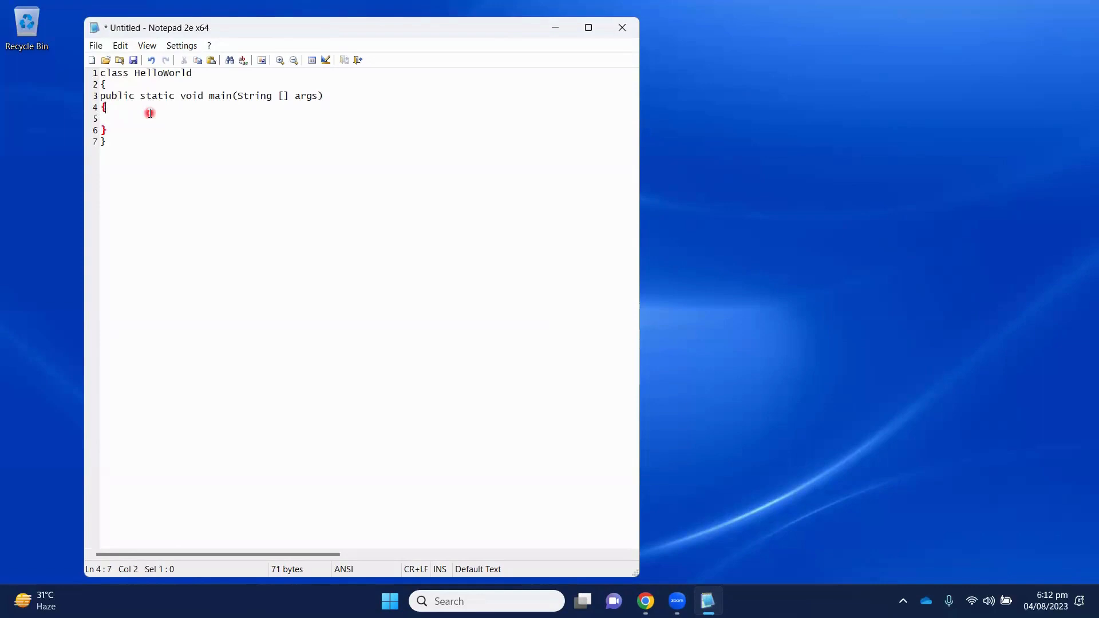
{"action": "double_click", "coordinate": [191, 95]}
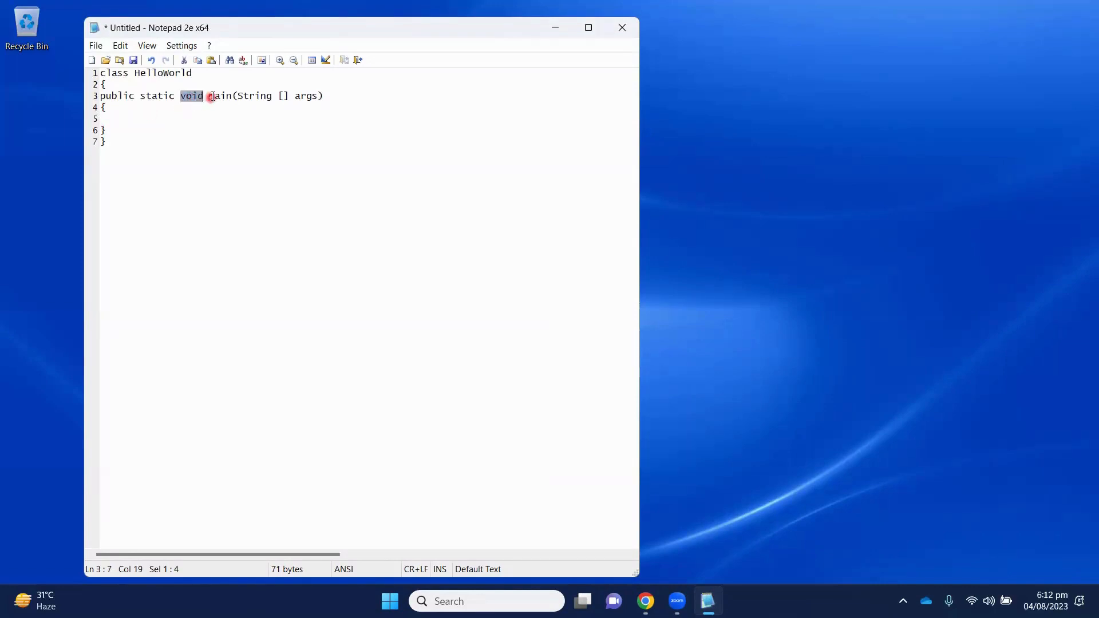
{"action": "left_click", "coordinate": [216, 112]}
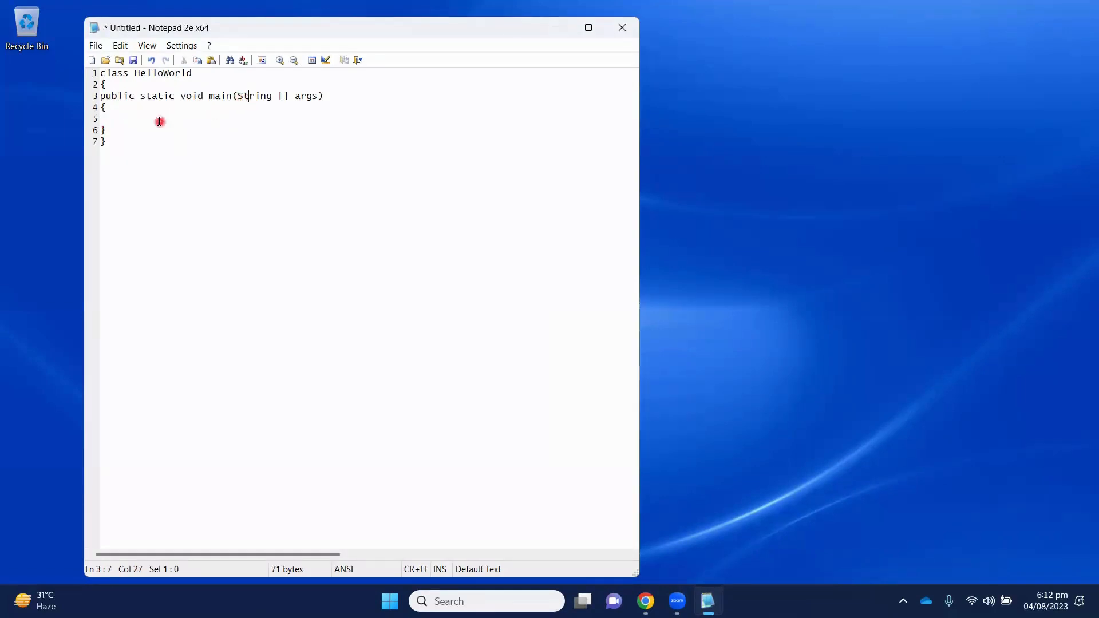
{"action": "left_click", "coordinate": [159, 118]}
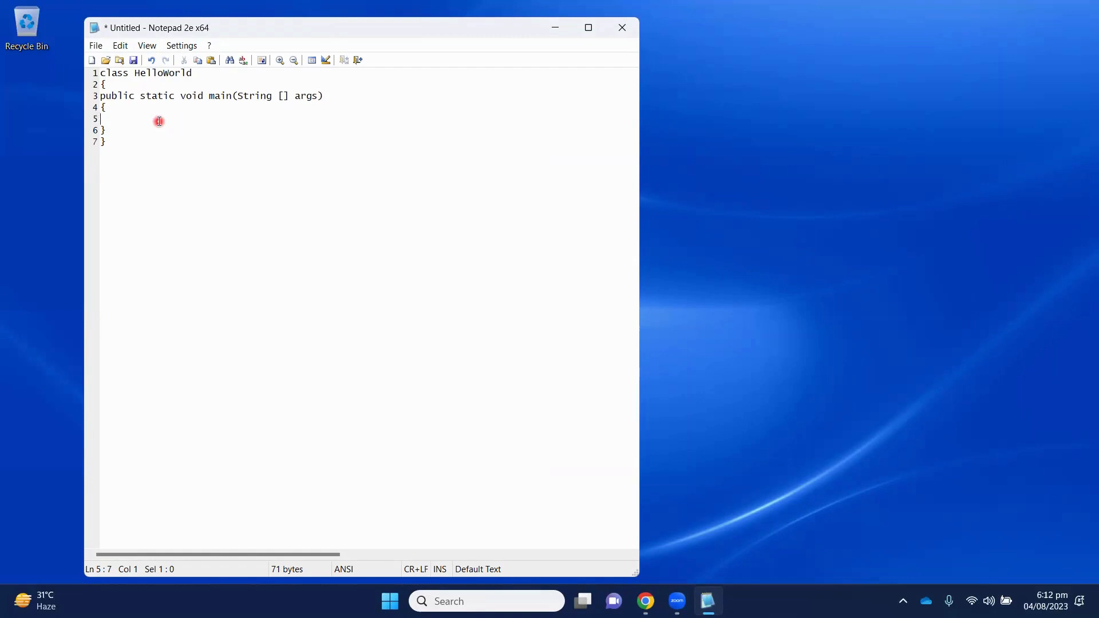
Write the statement System.out.println("Hello, World"); inside the main method.
{"action": "type", "text": "S"}
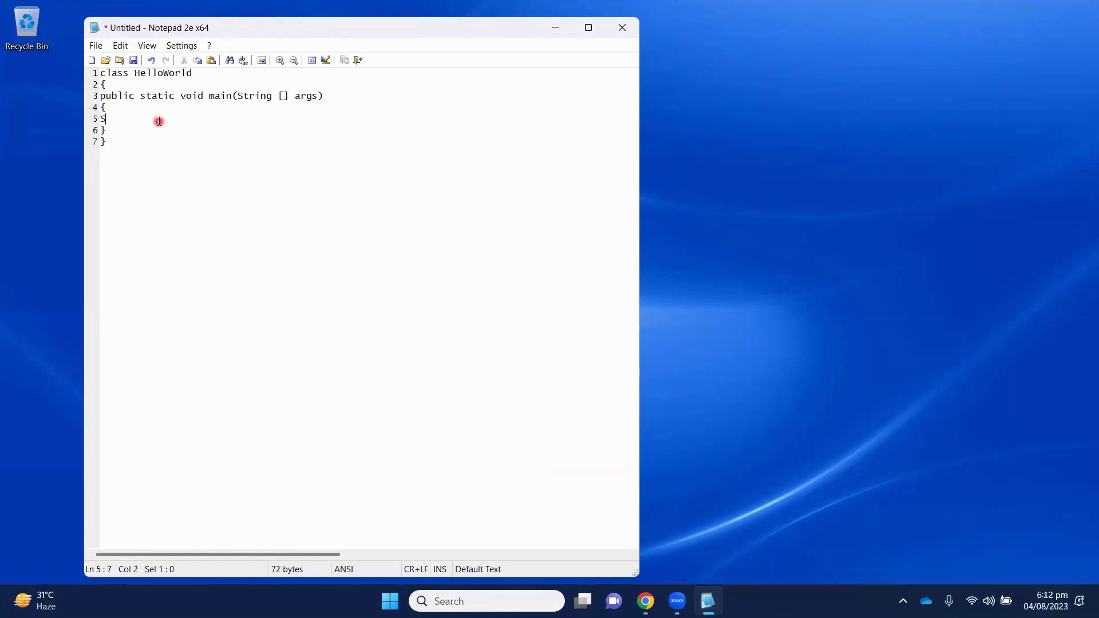
{"action": "type", "text": "ystem.o"}
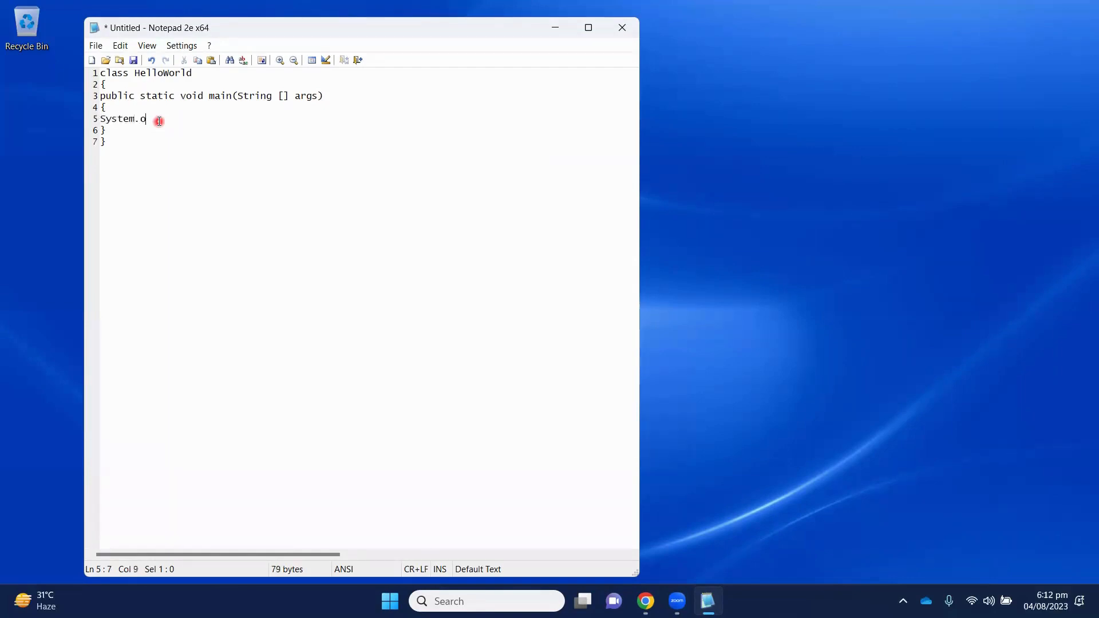
{"action": "type", "text": "ut.print"}
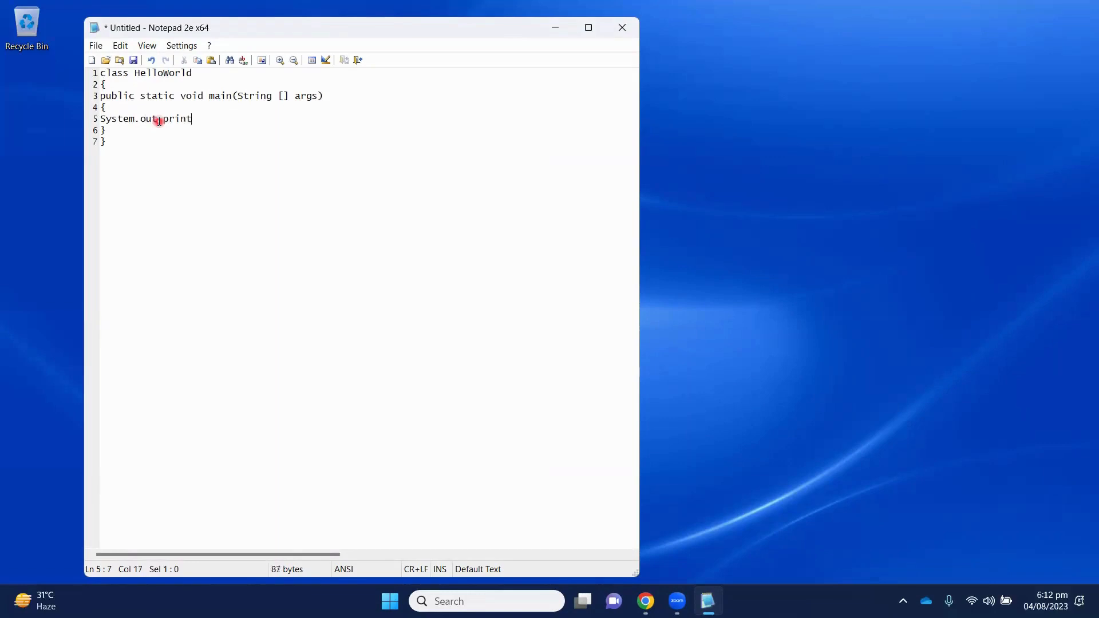
{"action": "type", "text": "ln("}
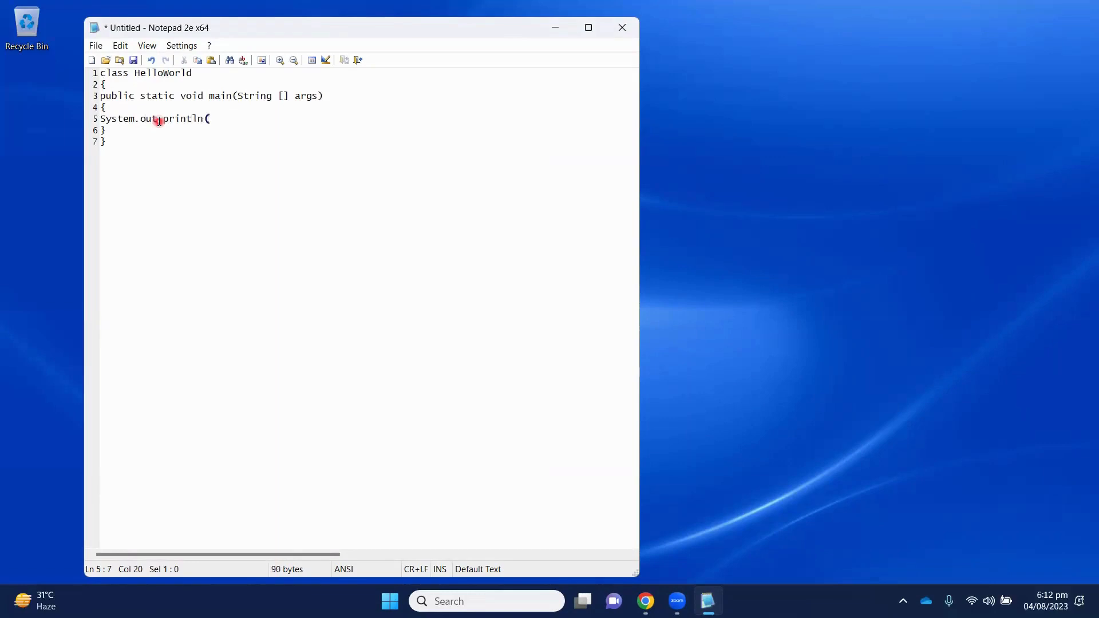
{"action": "type", "text": "\""}
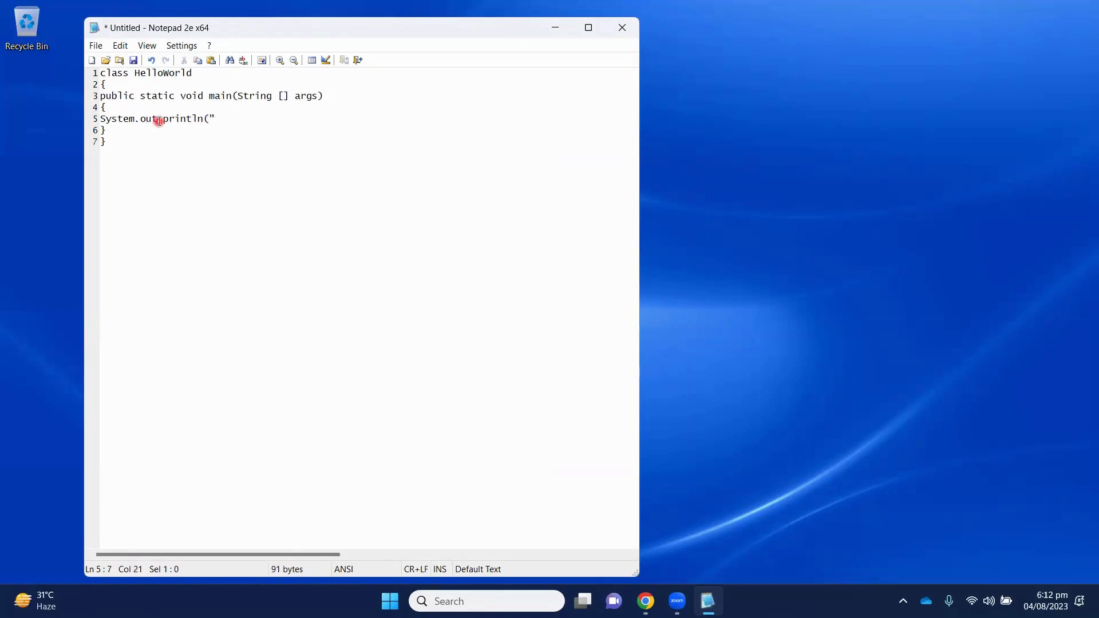
{"action": "type", "text": "Hello"}
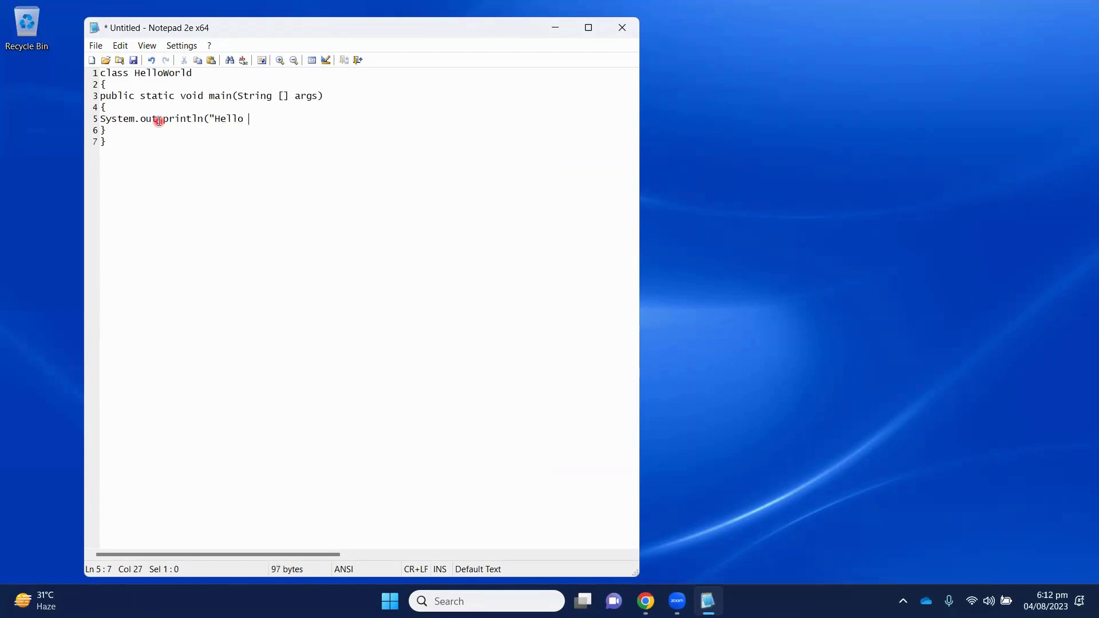
{"action": "type", "text": ", Wor"}
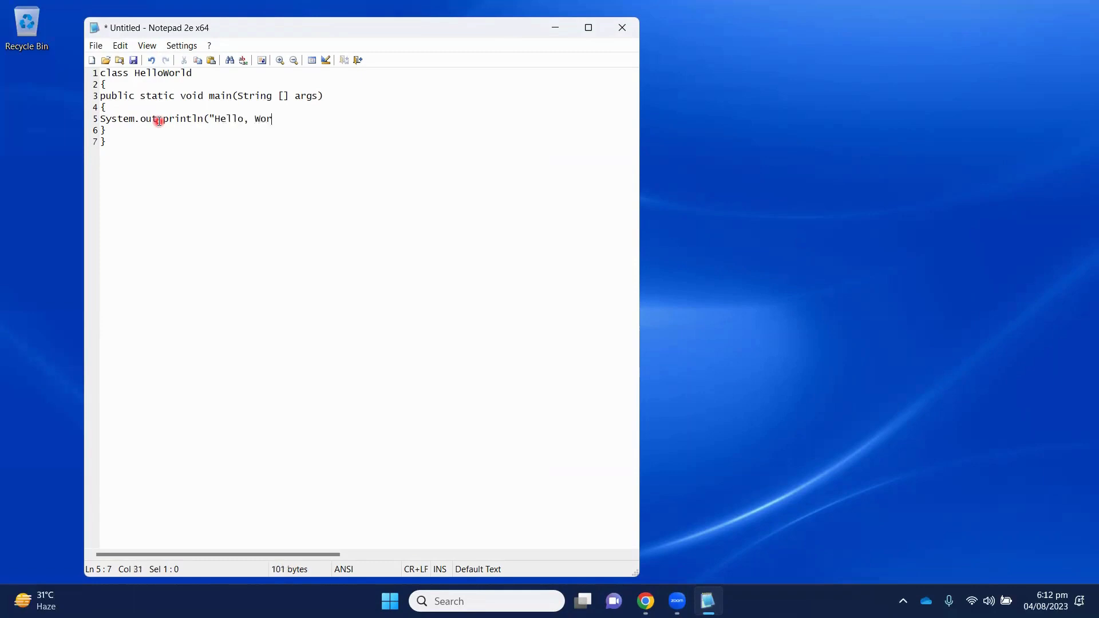
{"action": "type", "text": "ld\""}
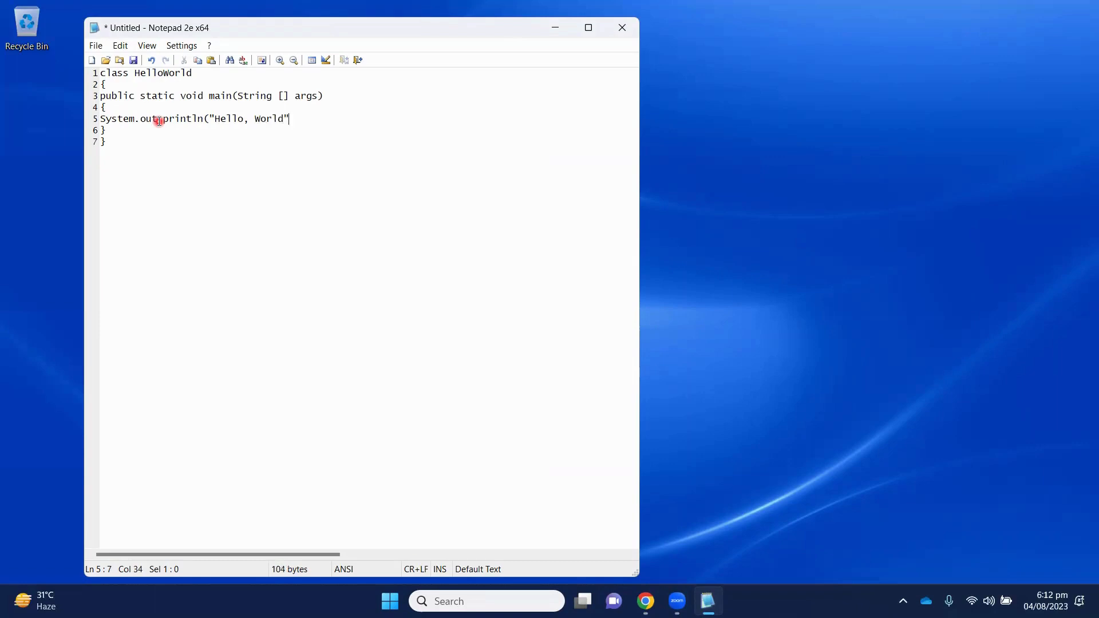
{"action": "type", "text": ");"}
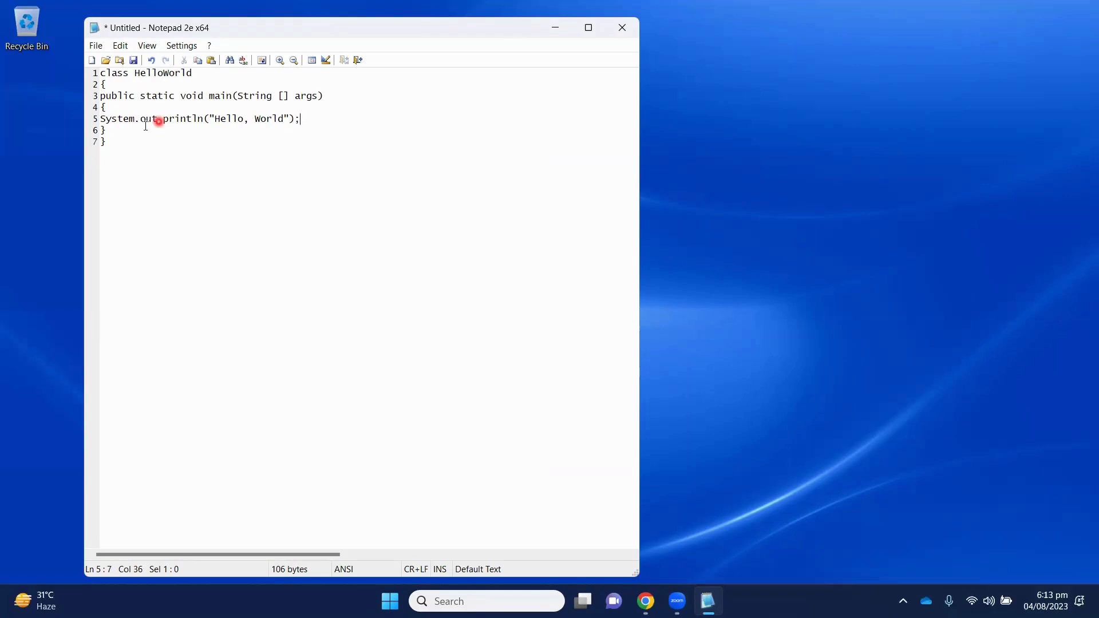
Start Save As and create a new folder named Java on the Desktop.
{"action": "left_click", "coordinate": [95, 44]}
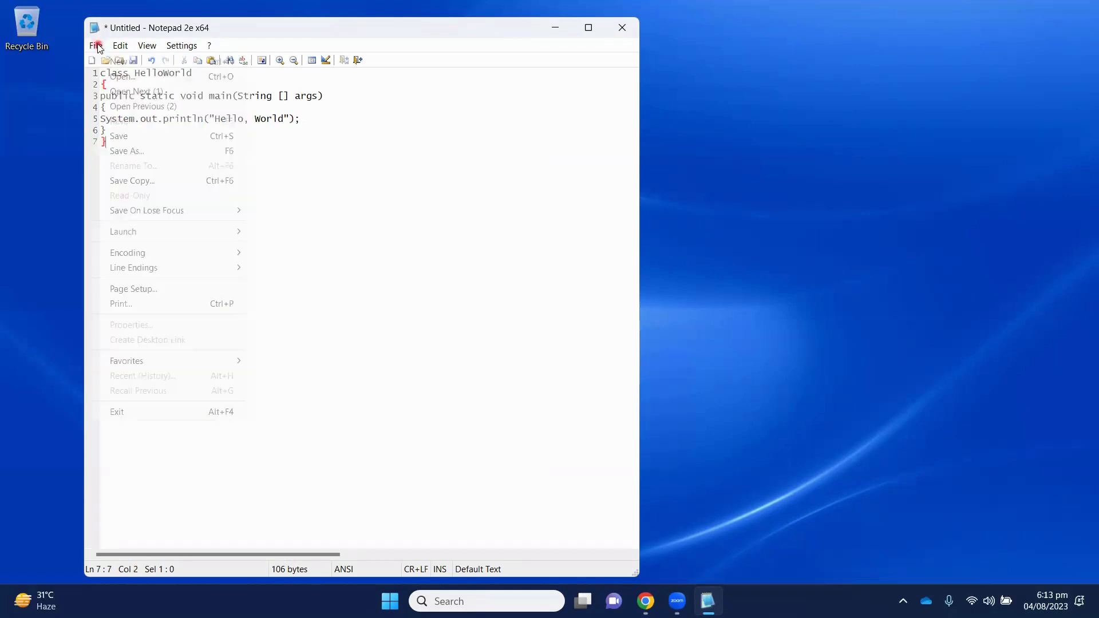
{"action": "left_click", "coordinate": [126, 151]}
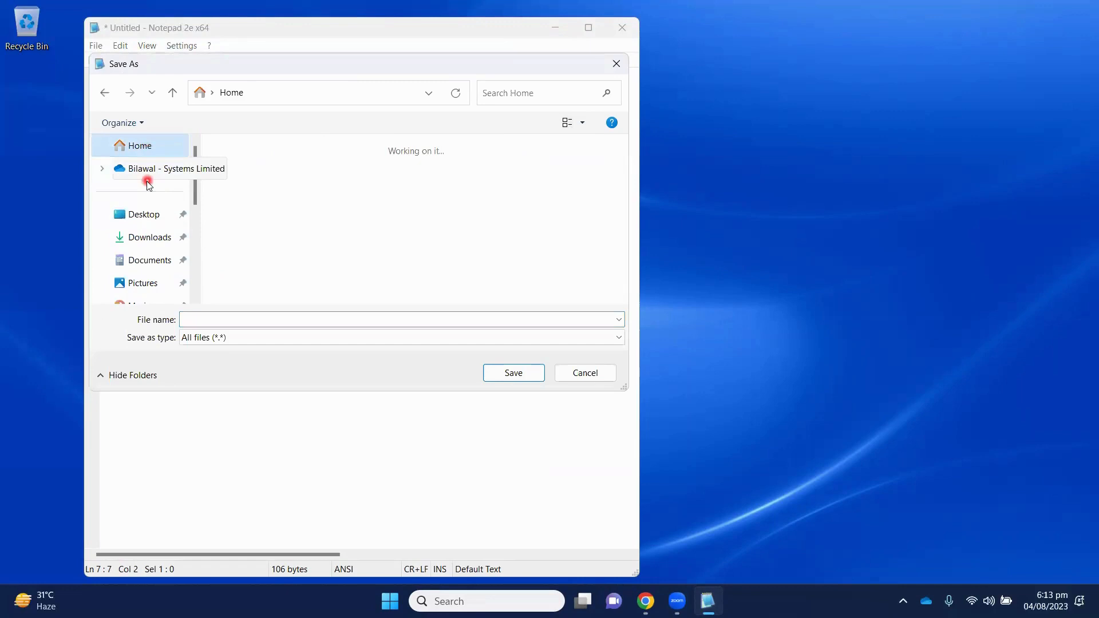
{"action": "left_click", "coordinate": [142, 214]}
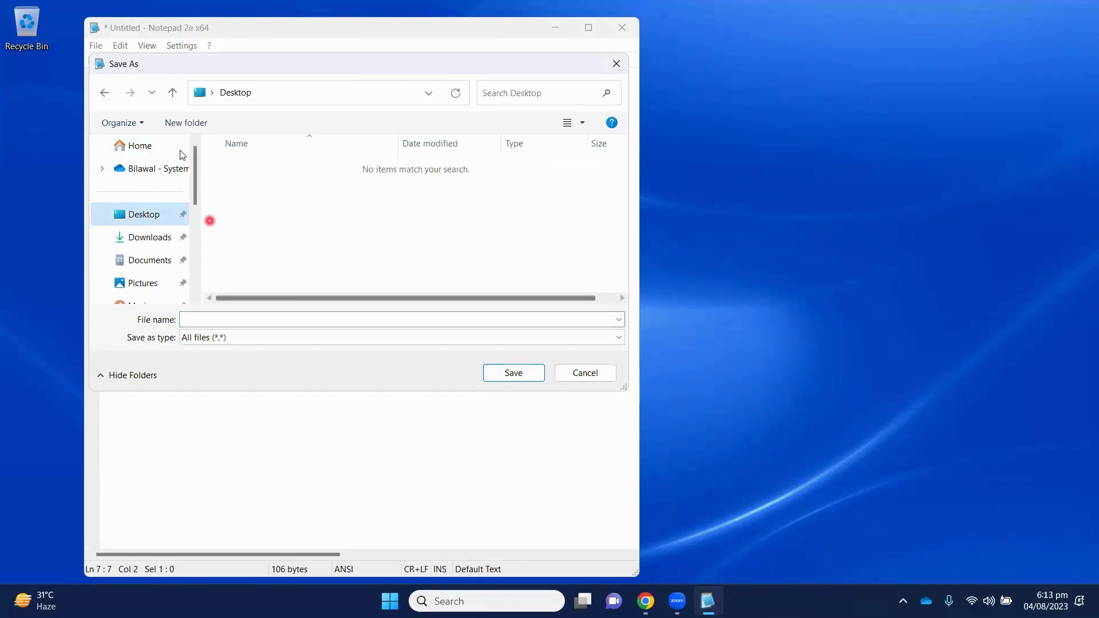
{"action": "left_click", "coordinate": [185, 123]}
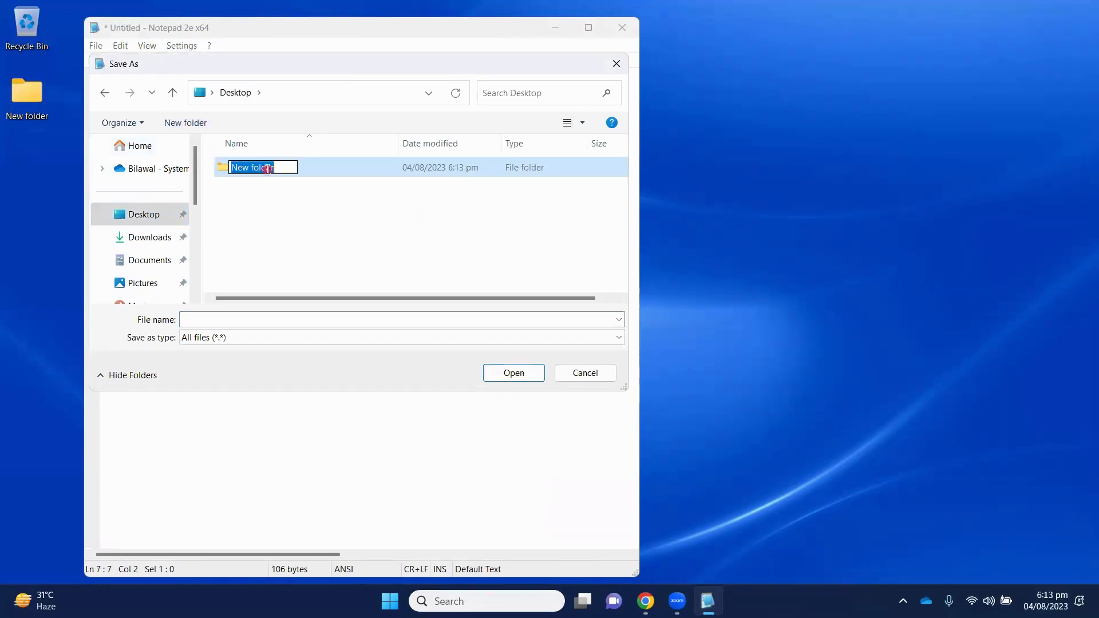
{"action": "type", "text": "Java"}
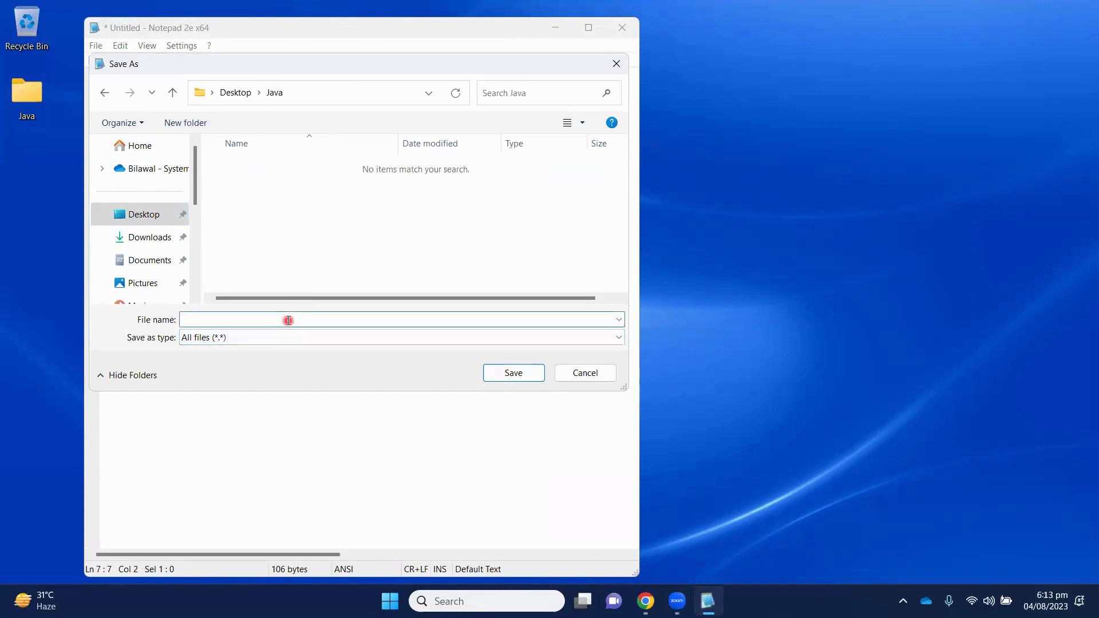
Enter HelloWorld.java as the file name inside the Java folder.
{"action": "type", "text": "Hello"}
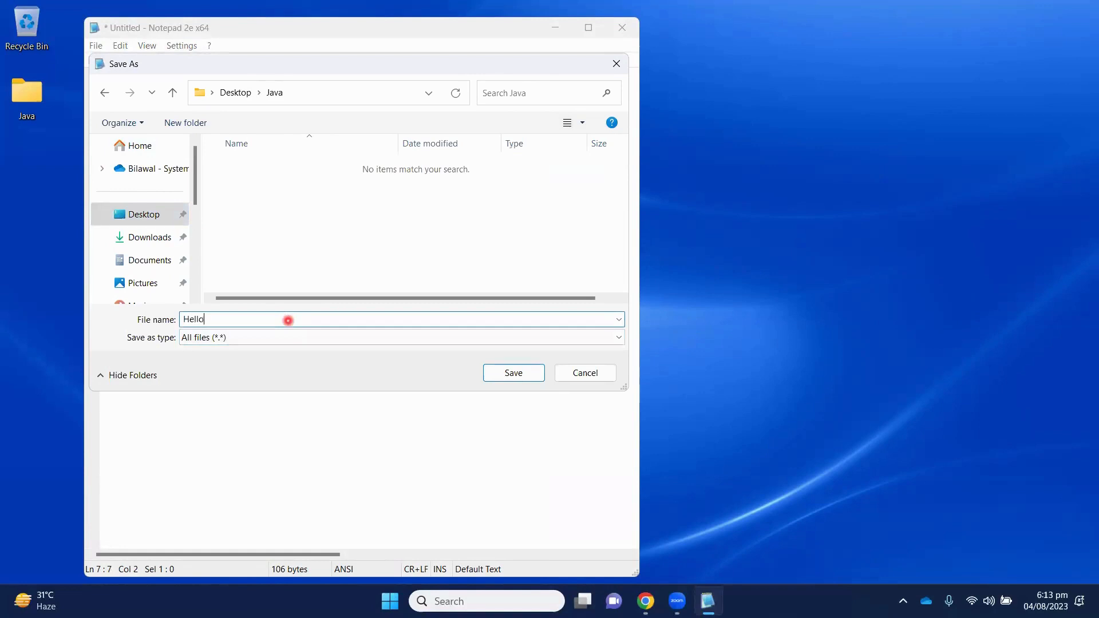
{"action": "type", "text": "Worl"}
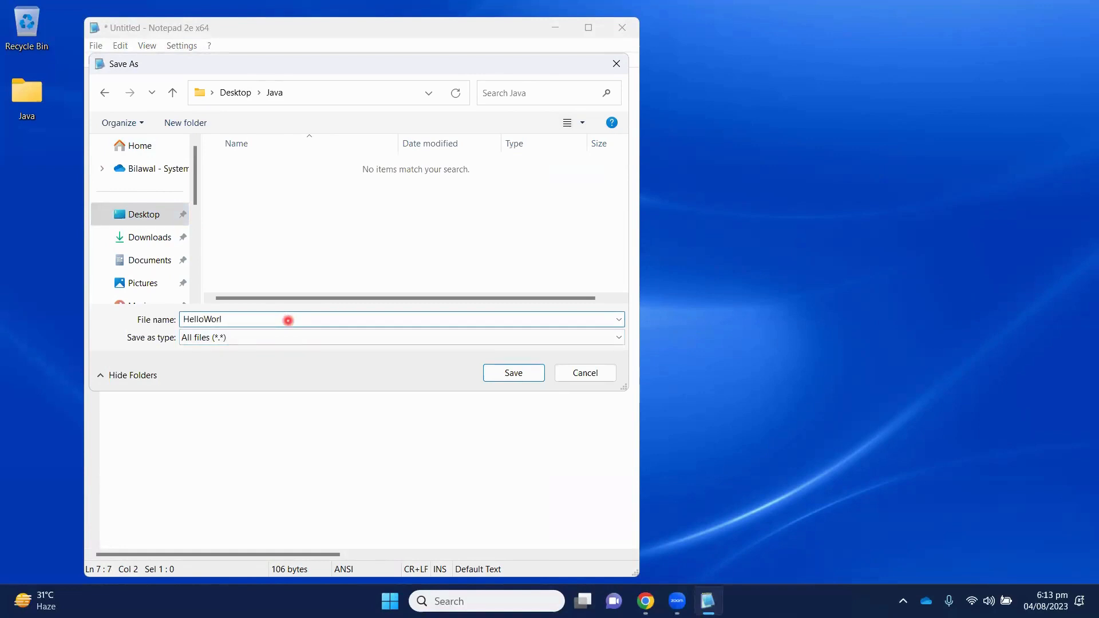
{"action": "type", "text": "d.java"}
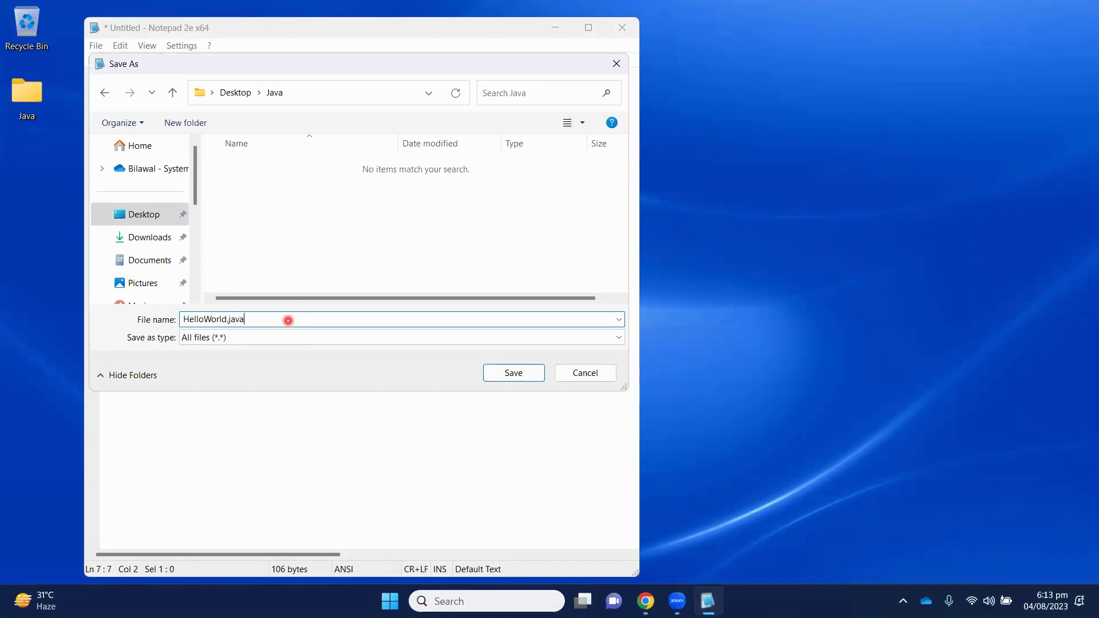
Save HelloWorld.java and select it in the Java folder in File Explorer.
{"action": "left_click", "coordinate": [513, 372]}
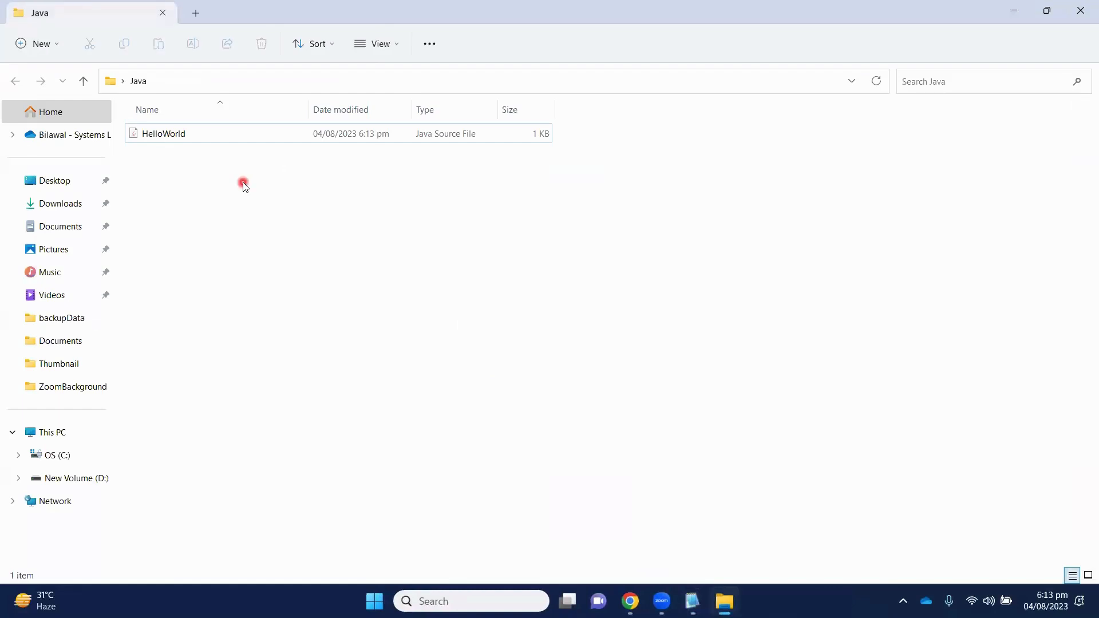
{"action": "left_click", "coordinate": [164, 132]}
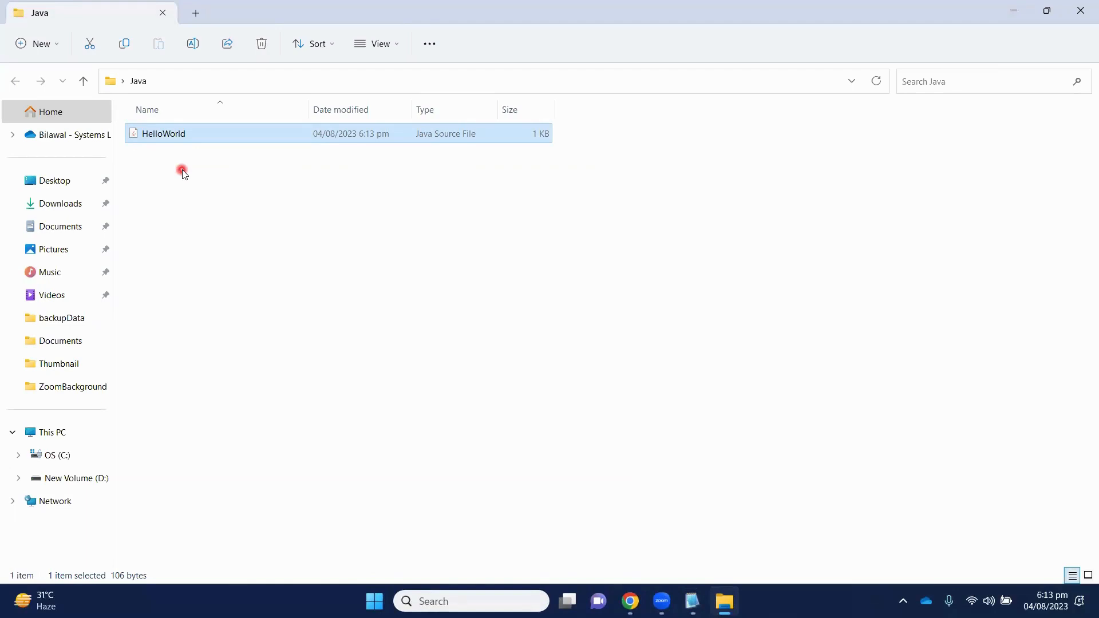
{"action": "mouse_move", "coordinate": [267, 80]}
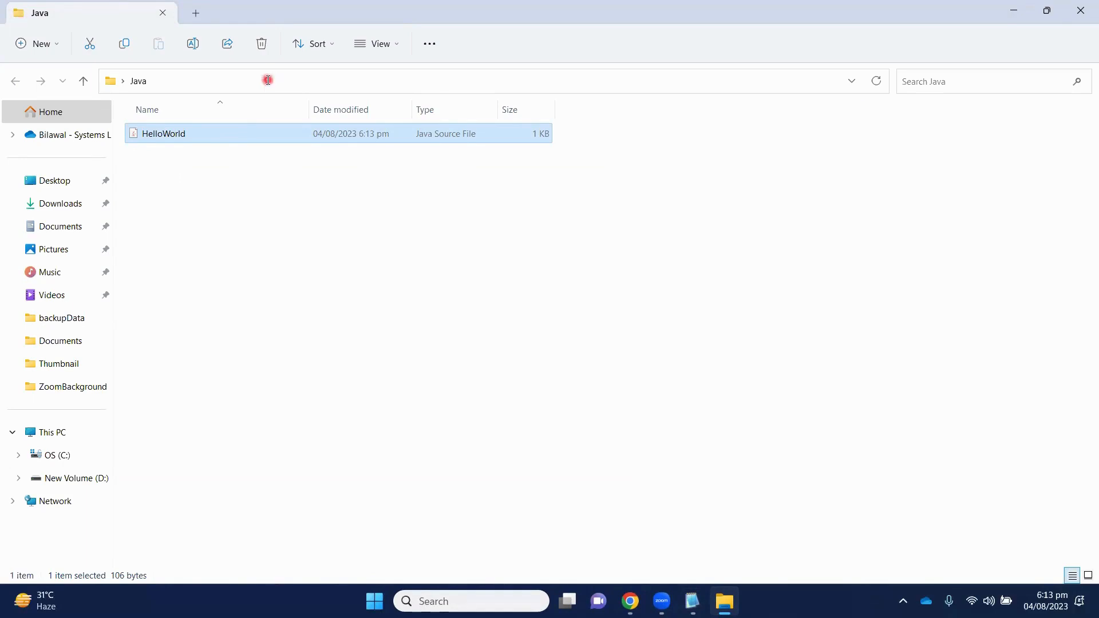
Launch a Command Prompt in the Java folder via cmd in the Explorer address bar.
{"action": "type", "text": "cm"}
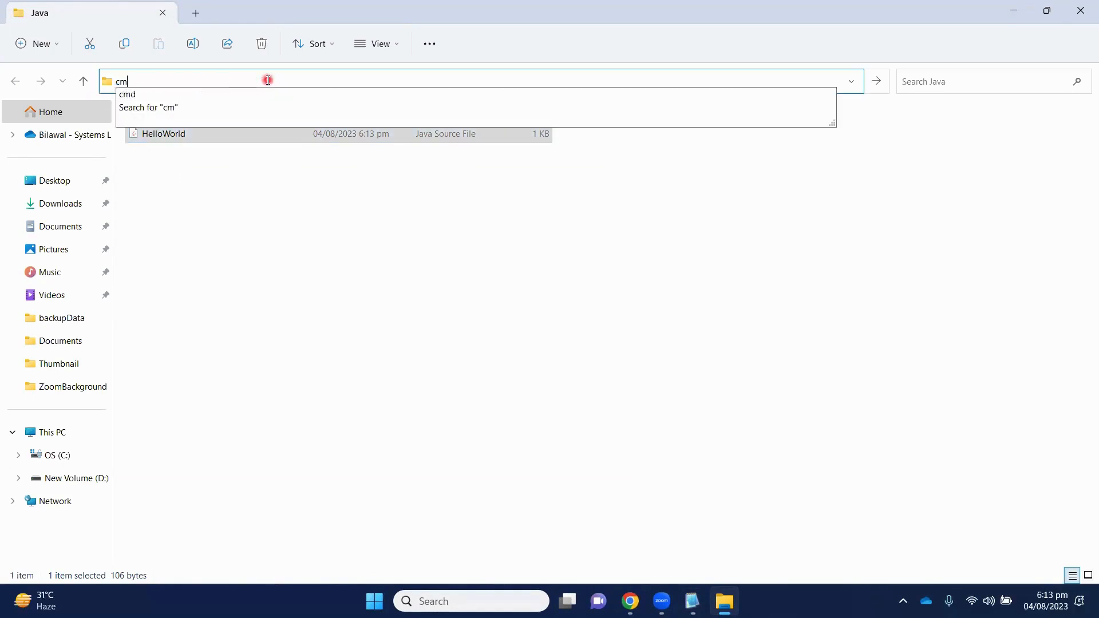
{"action": "left_click", "coordinate": [128, 94]}
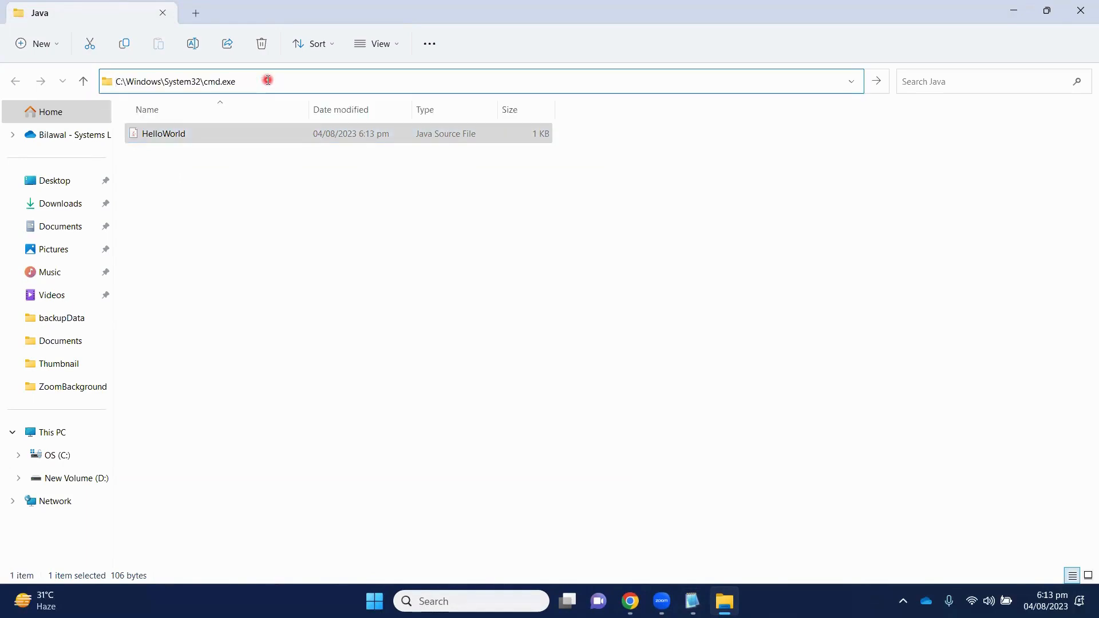
{"action": "key", "text": "Return"}
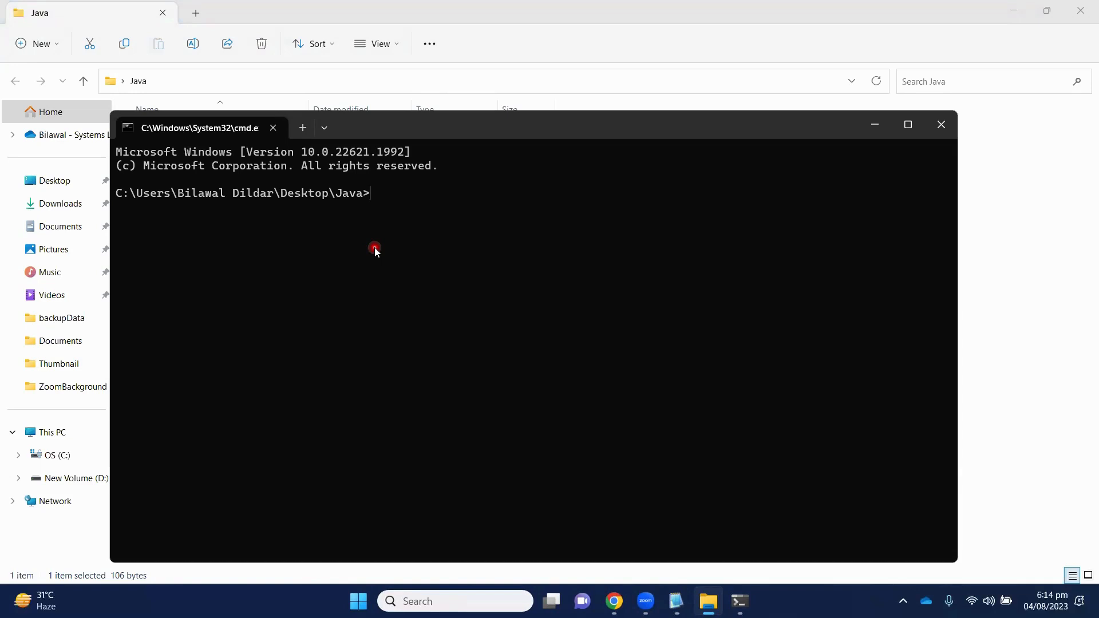
Compile the source with 'javac HelloWorld.java'.
{"action": "type", "text": "javac"}
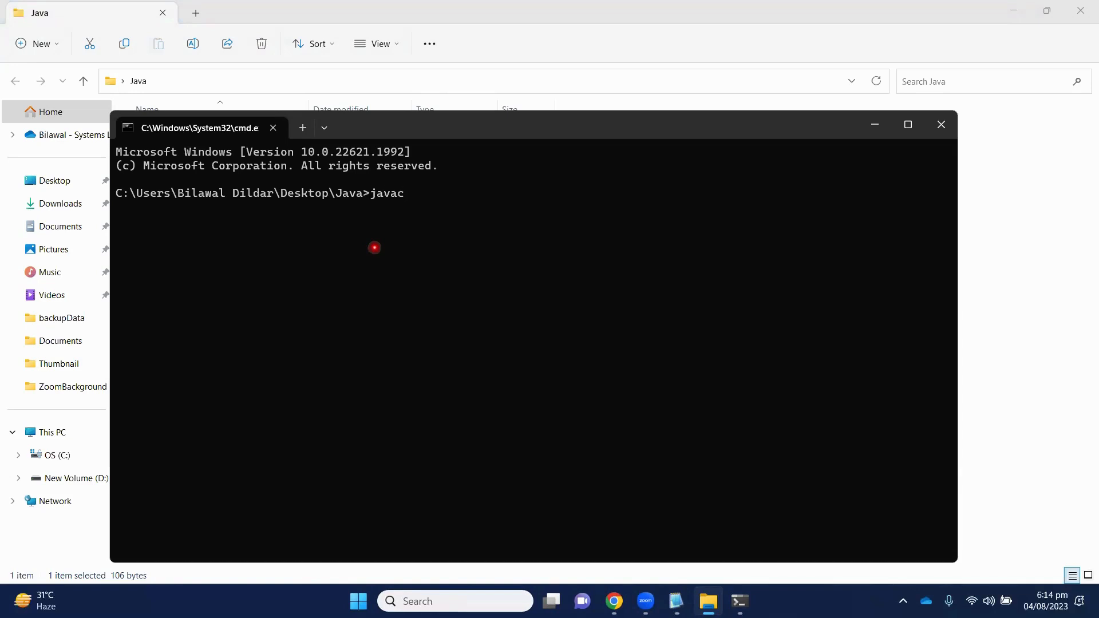
{"action": "type", "text": "He"}
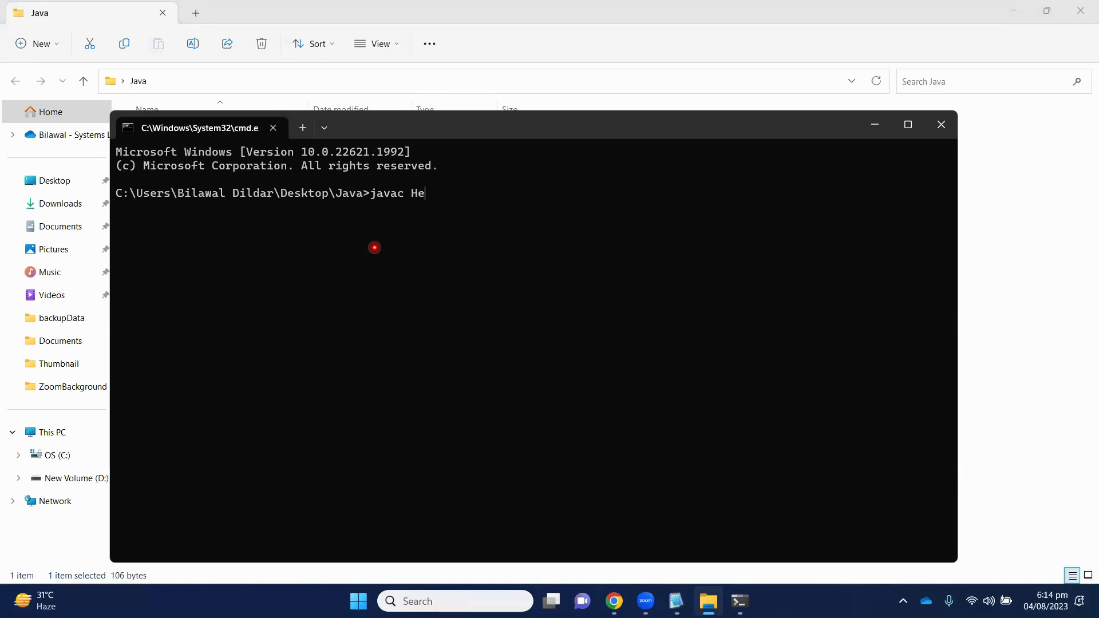
{"action": "type", "text": "lloWorld.java"}
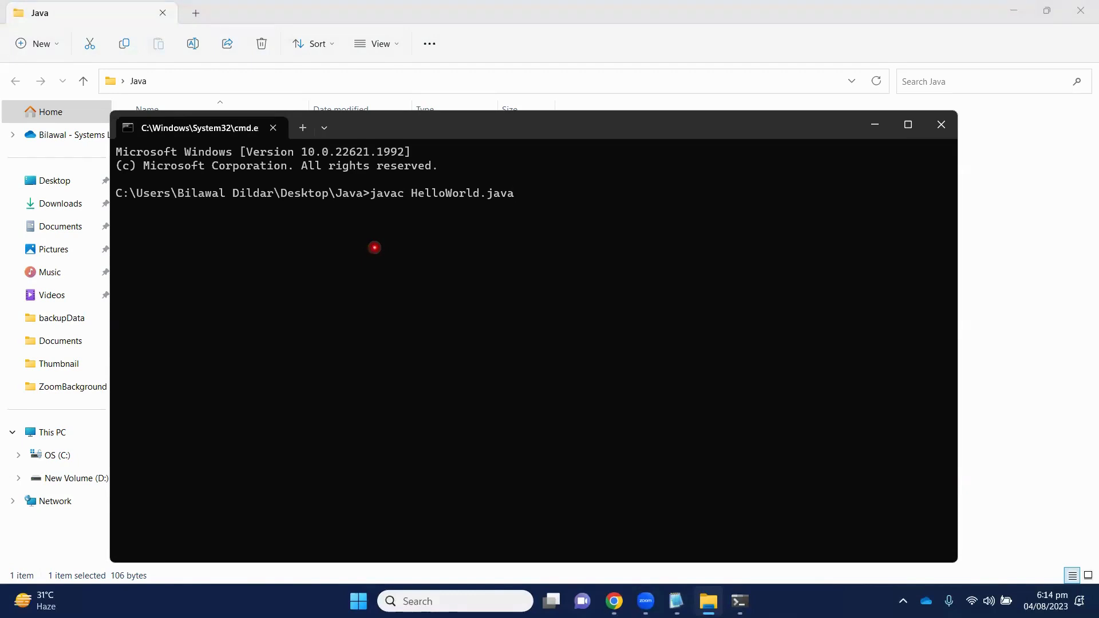
{"action": "key", "text": "Return"}
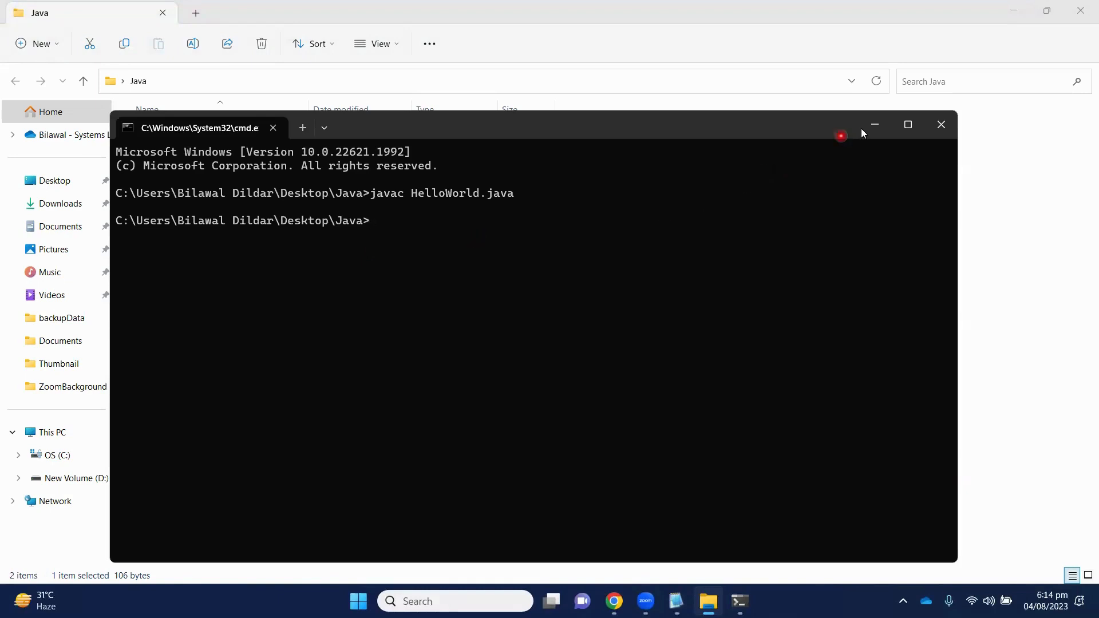
Check the Java folder for HelloWorld.class, then bring Command Prompt back to the front.
{"action": "left_click", "coordinate": [941, 125]}
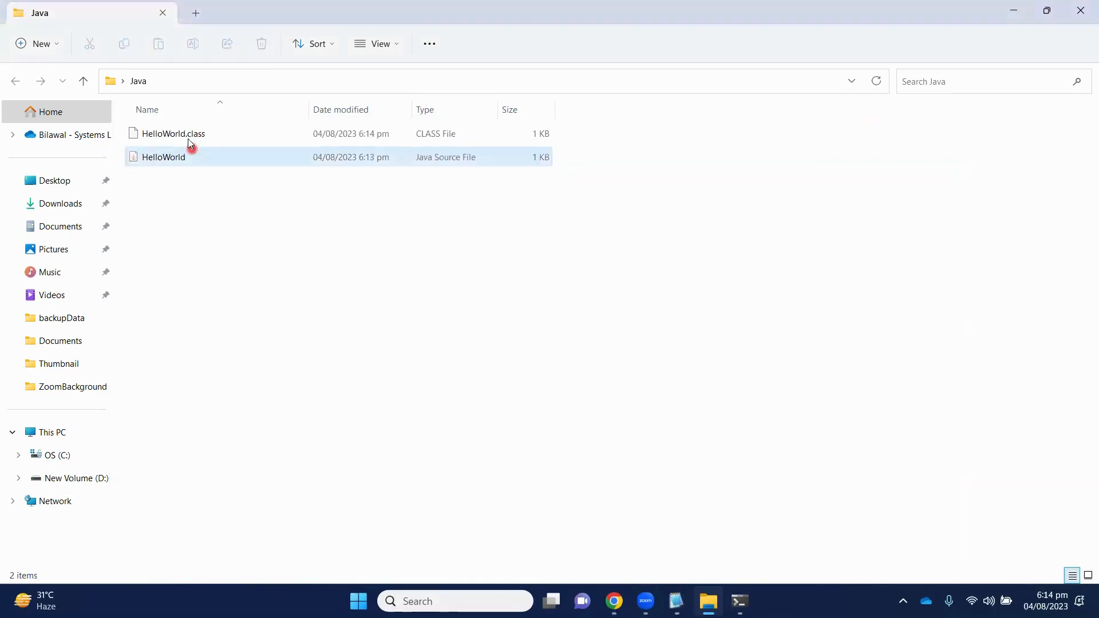
{"action": "left_click", "coordinate": [202, 232]}
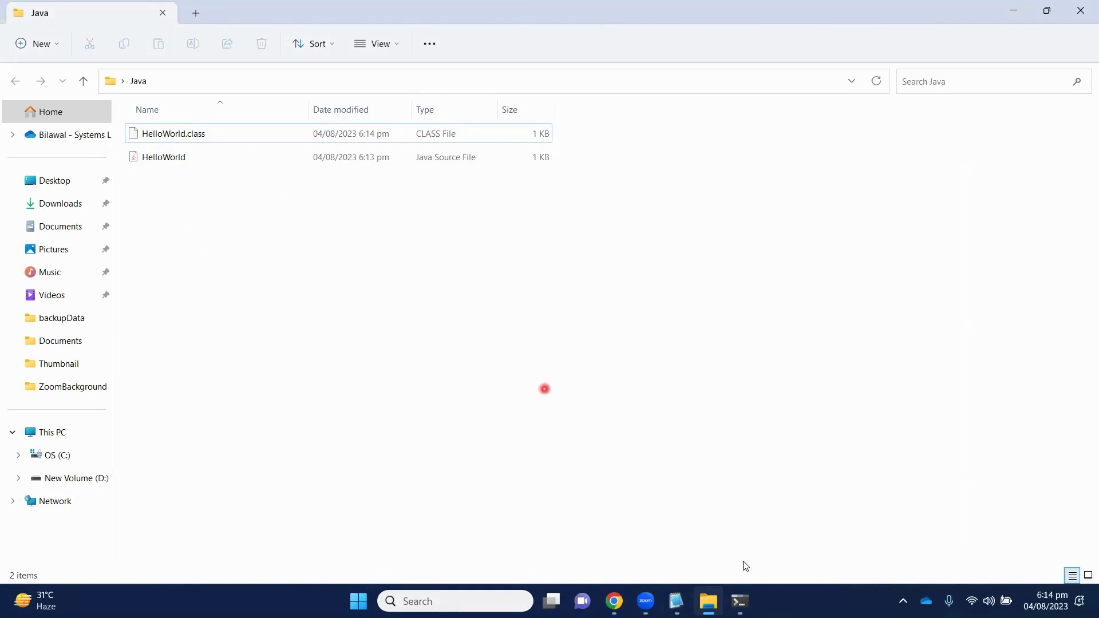
{"action": "left_click", "coordinate": [739, 601]}
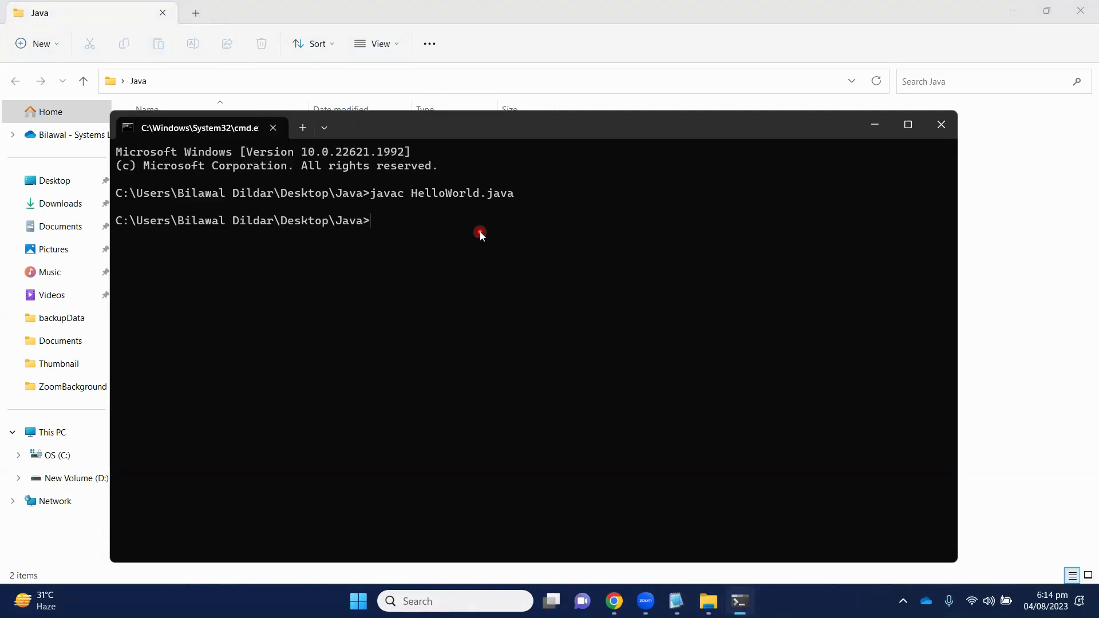
Enter 'java HelloWorld' at the prompt to run the compiled program.
{"action": "type", "text": "jav"}
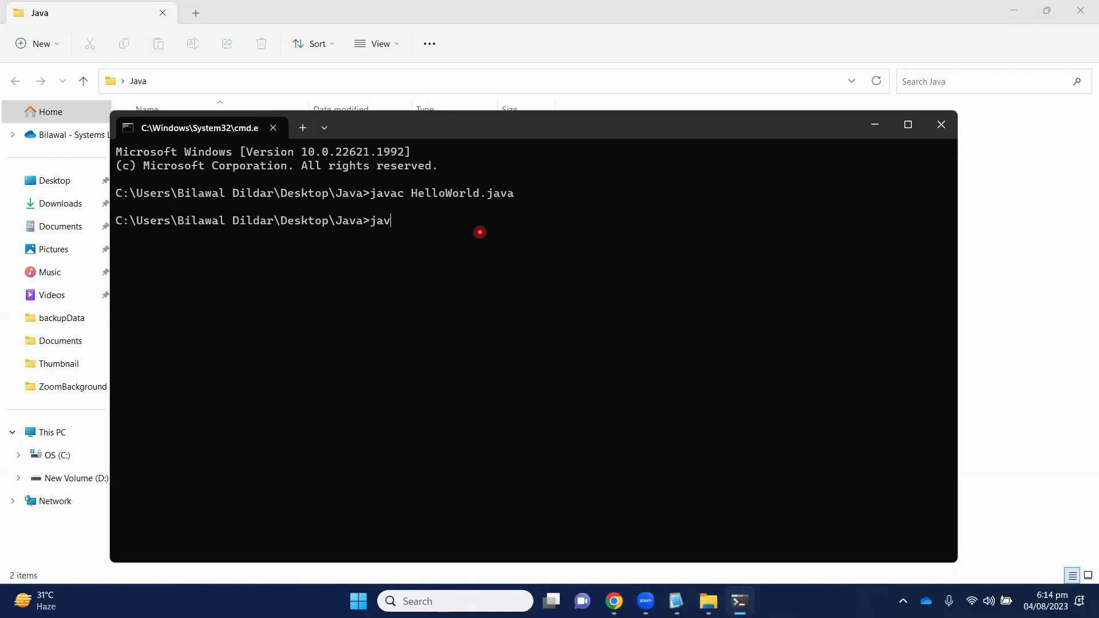
{"action": "type", "text": "a He"}
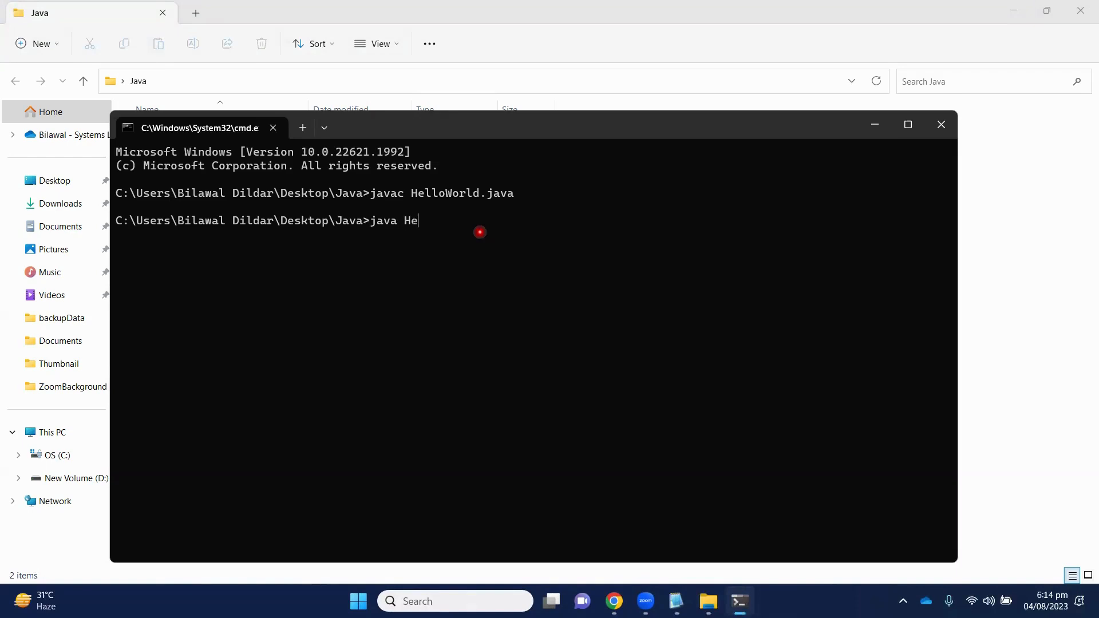
{"action": "type", "text": "lloWorl"}
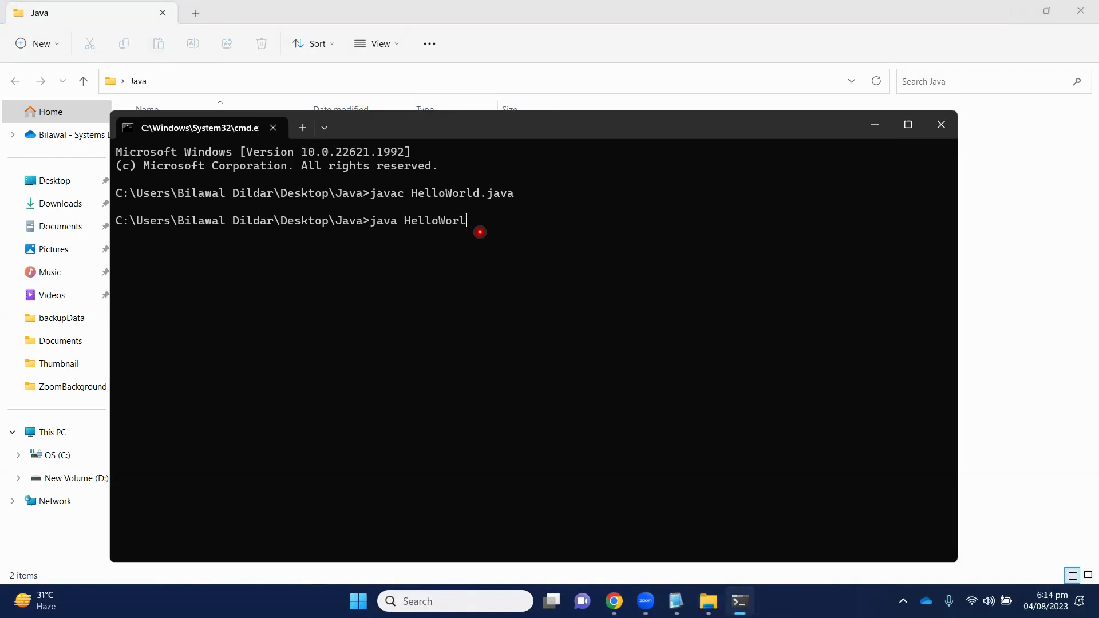
{"action": "type", "text": "d"}
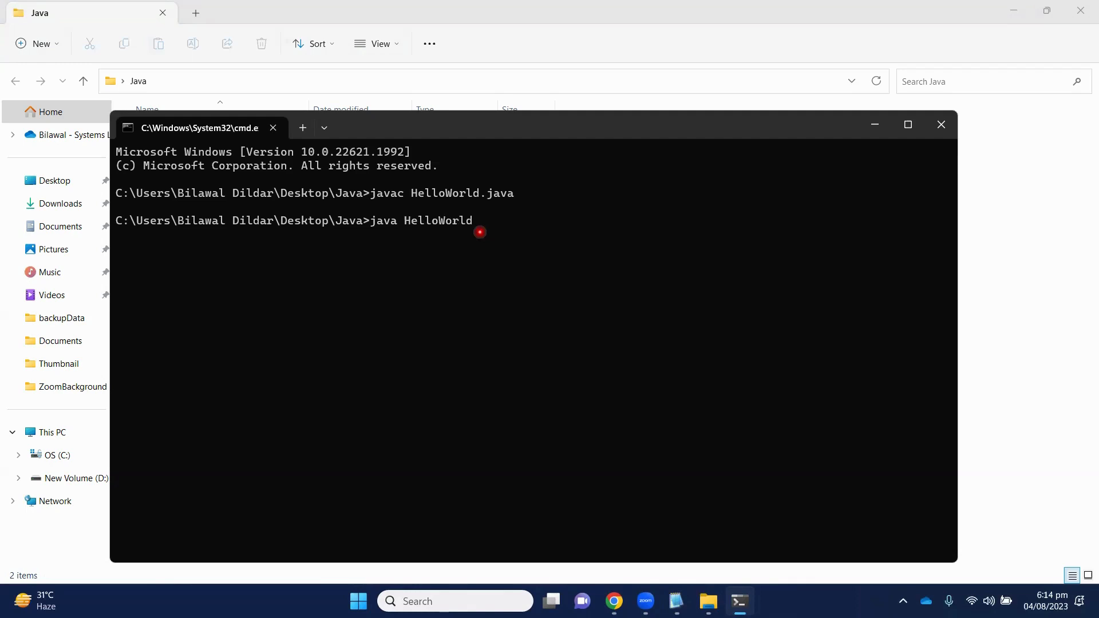